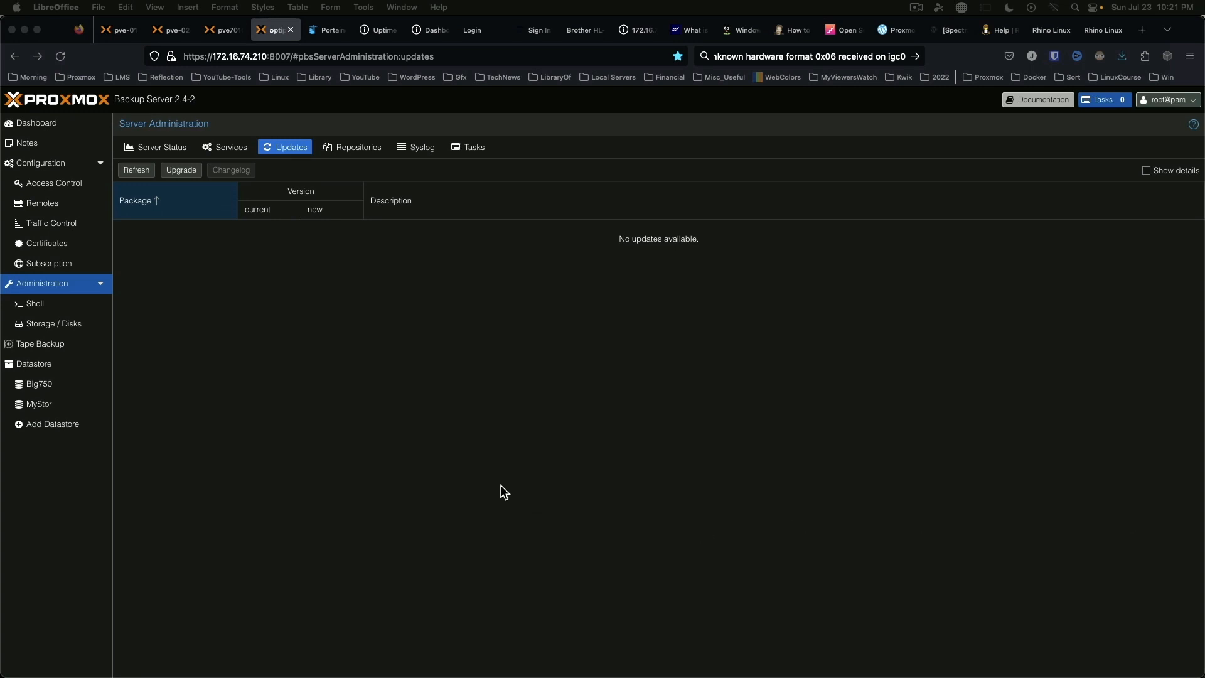
pyautogui.moveTo(309, 381)
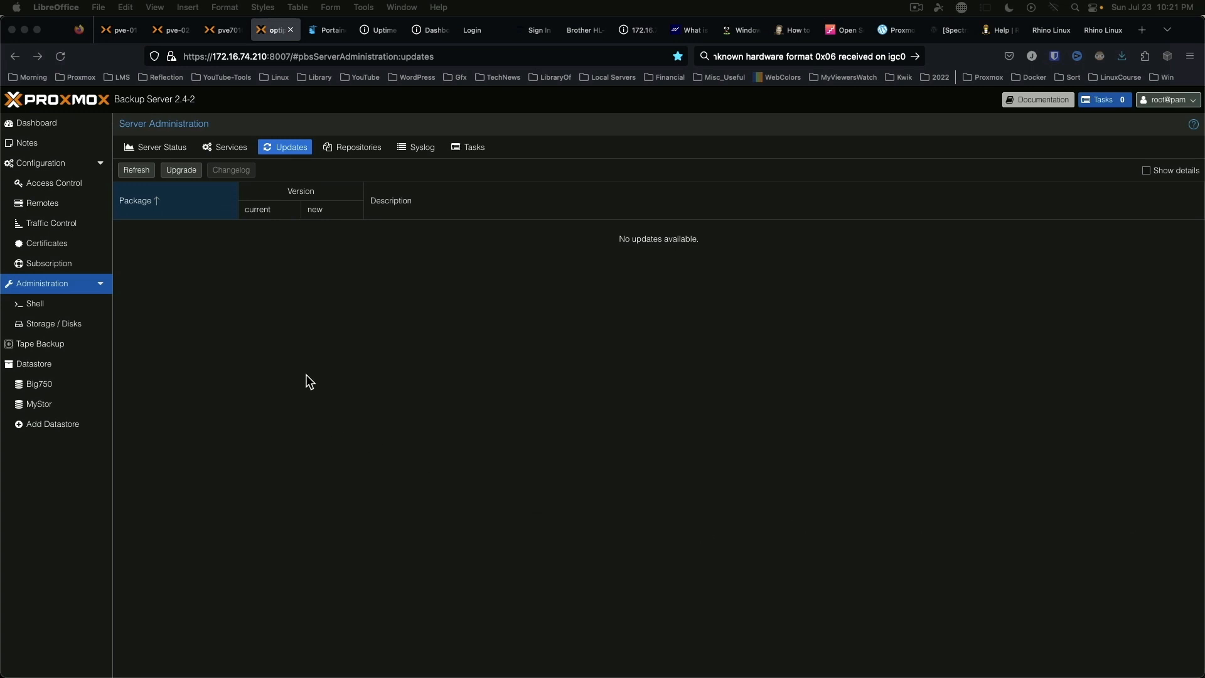
pyautogui.moveTo(47, 293)
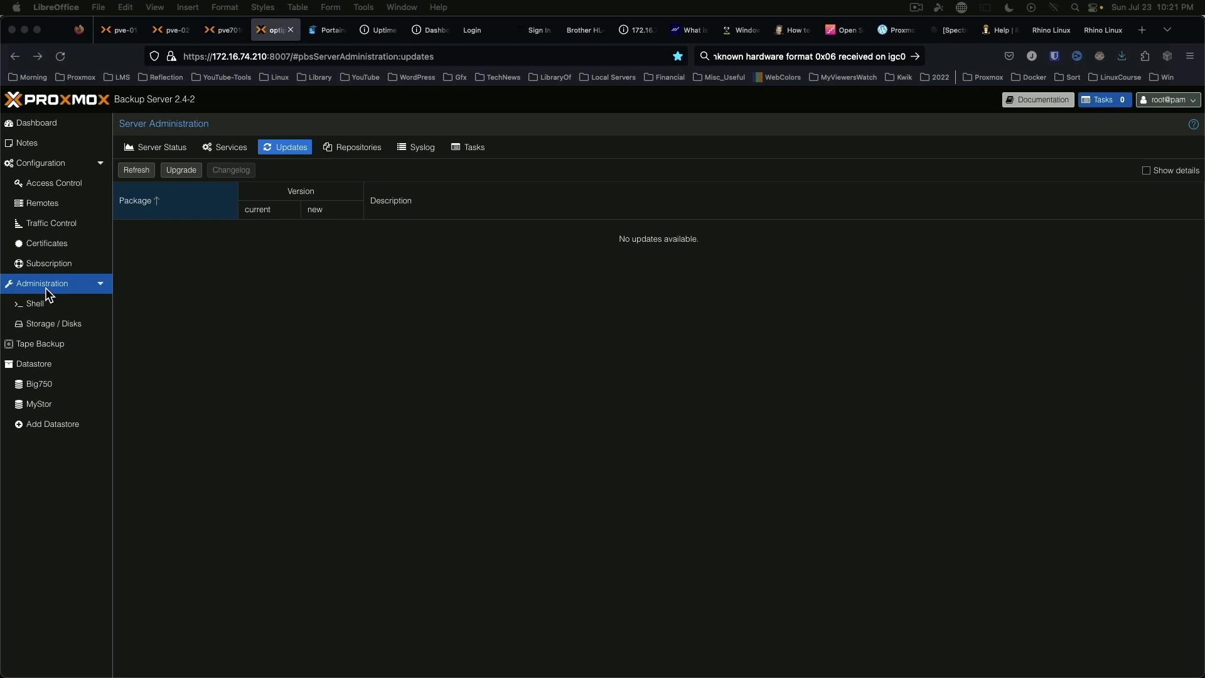
pyautogui.moveTo(79, 341)
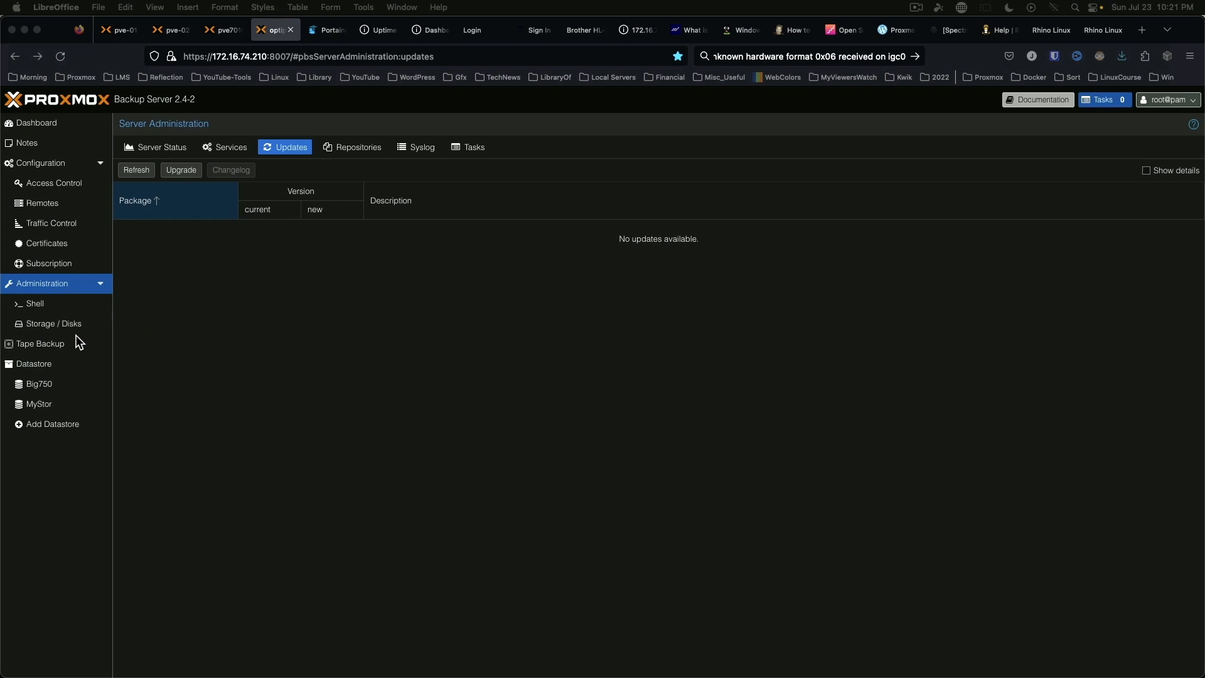
# Review the server's disks under Administration > Storage / Disks, then return to the Dashboard
pyautogui.click(53, 324)
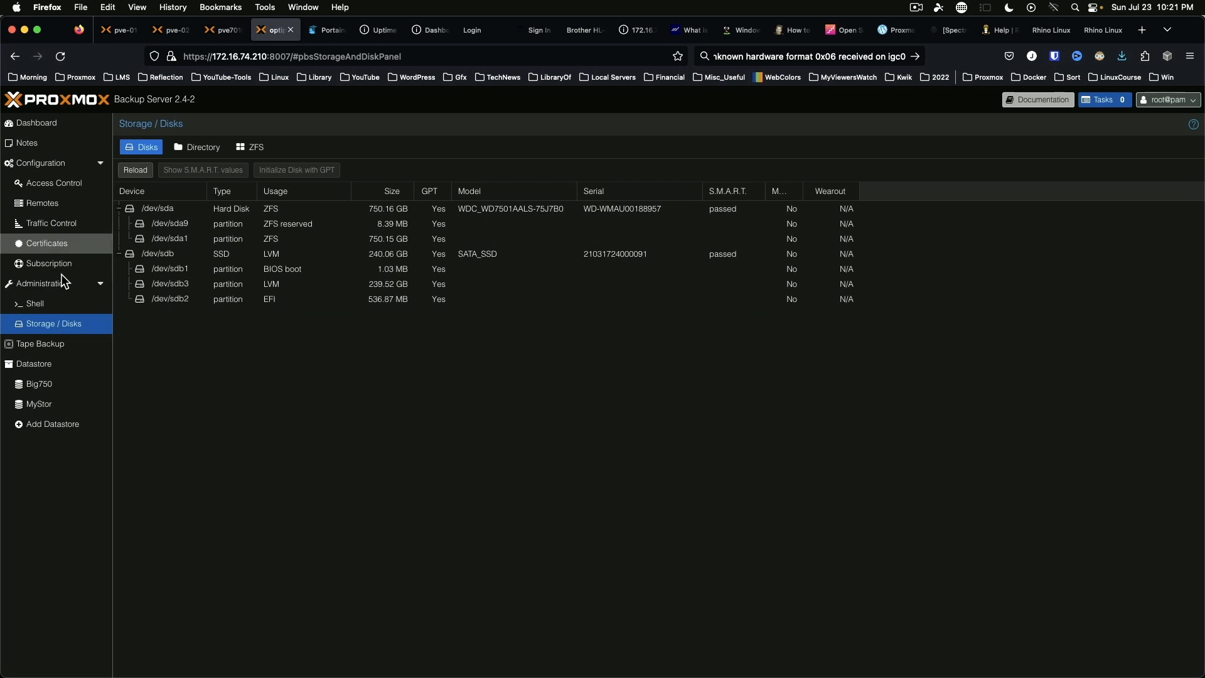
pyautogui.moveTo(237, 379)
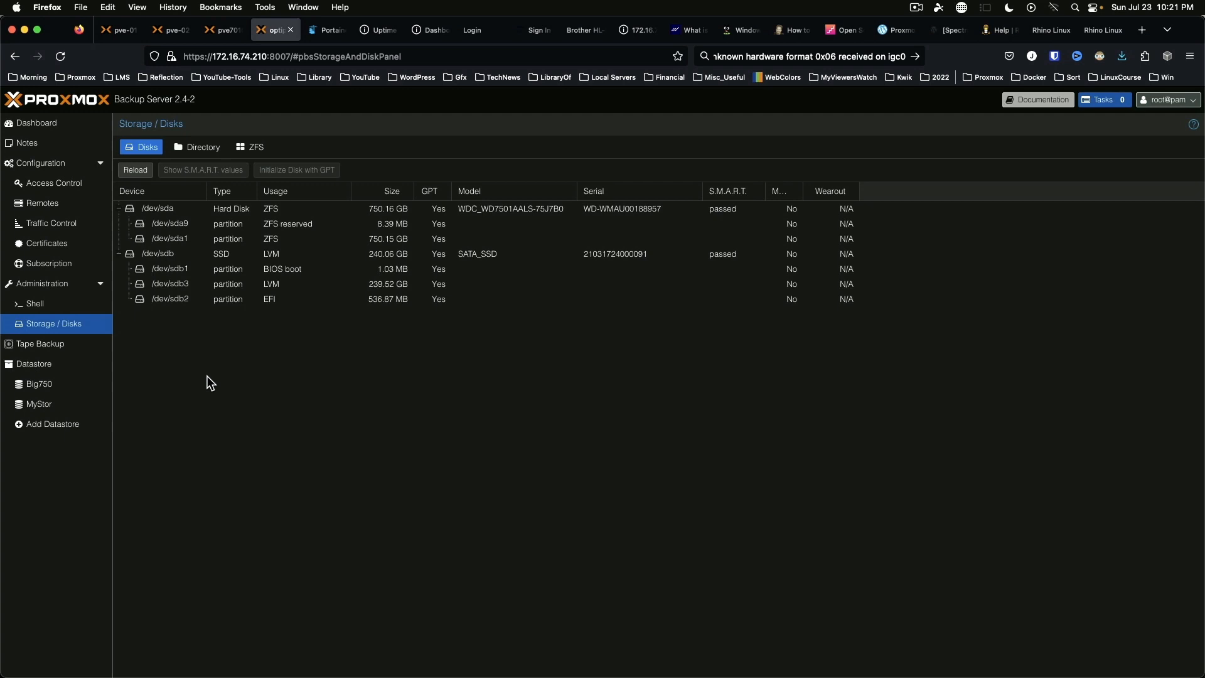
pyautogui.moveTo(90, 400)
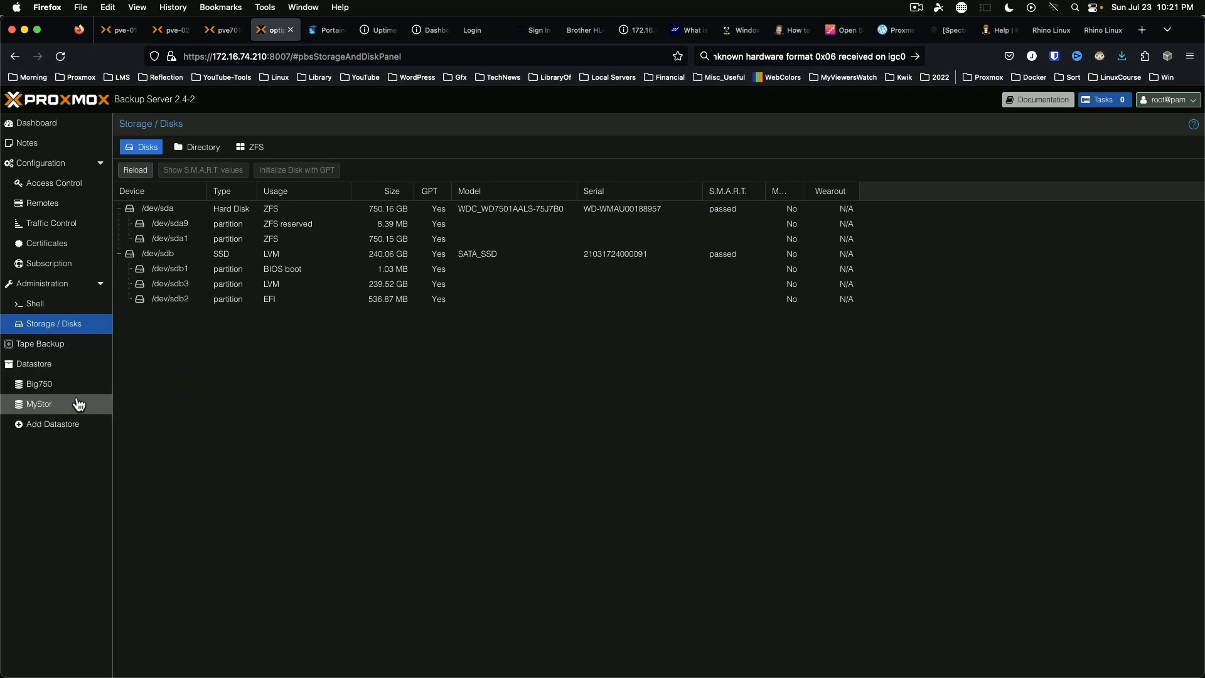
pyautogui.moveTo(74, 412)
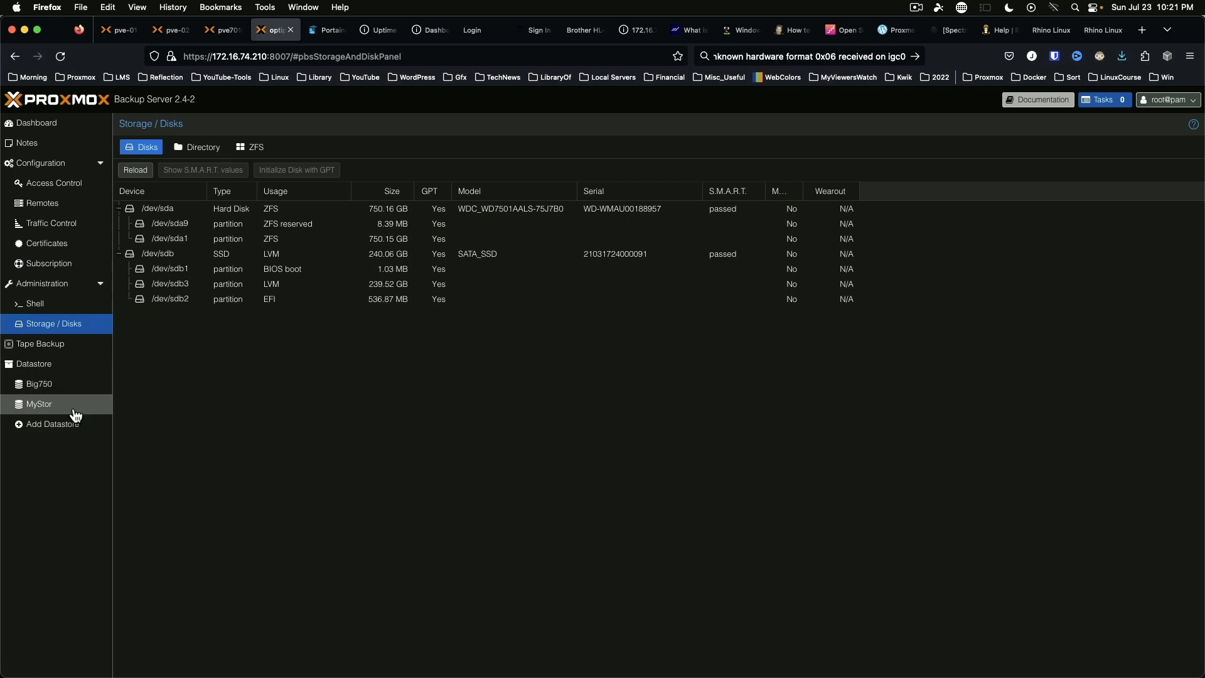
pyautogui.moveTo(82, 408)
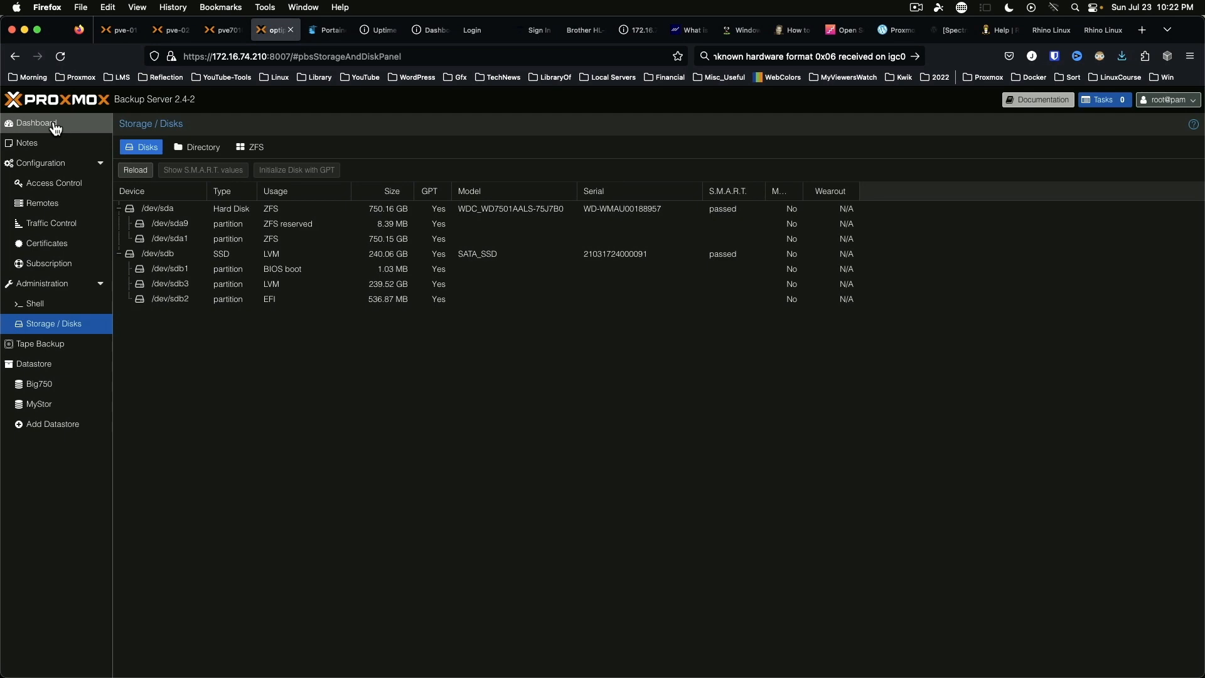
pyautogui.click(35, 122)
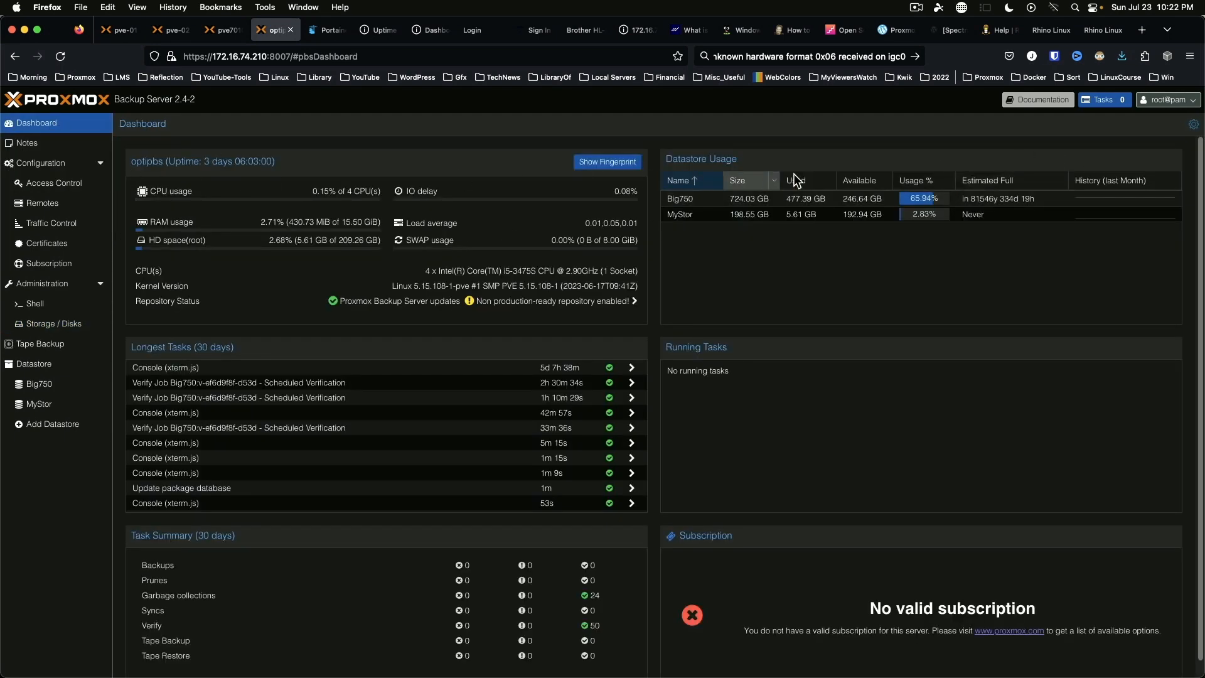
pyautogui.moveTo(1000, 128)
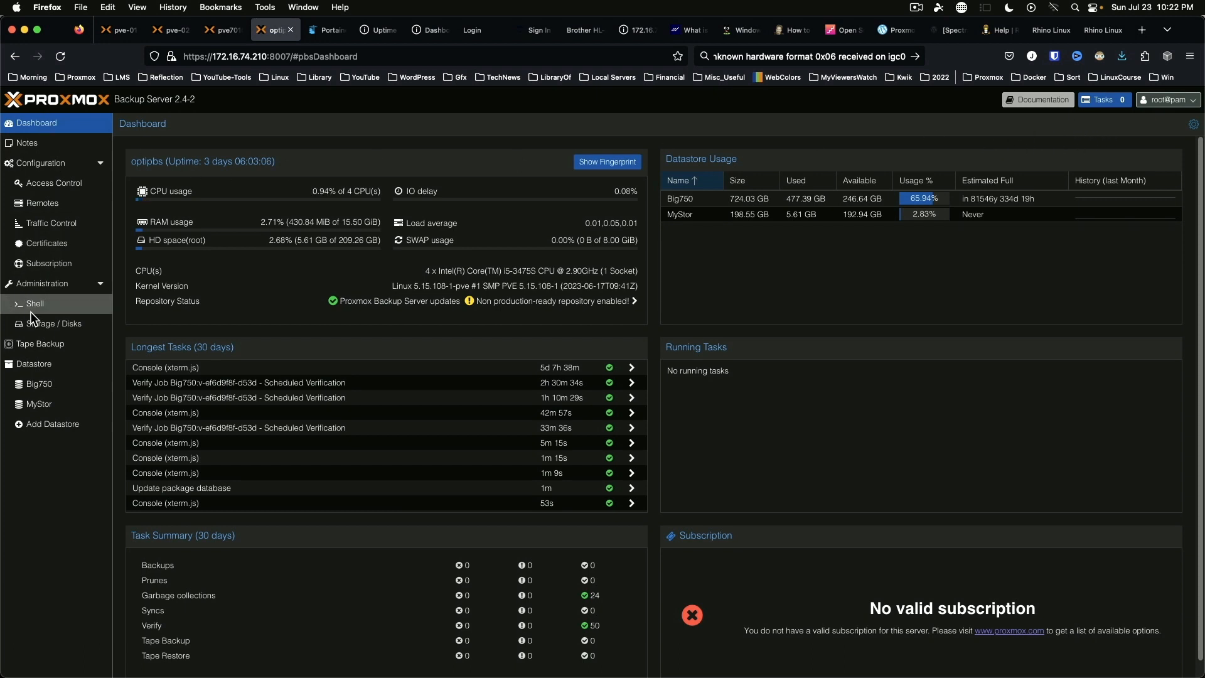
# From the Shell, set MyStor and Big750 to read-only via proxmox-backup-manager datastore update --maintenance-mode
pyautogui.click(34, 302)
pyautogui.write('proxmox-b')
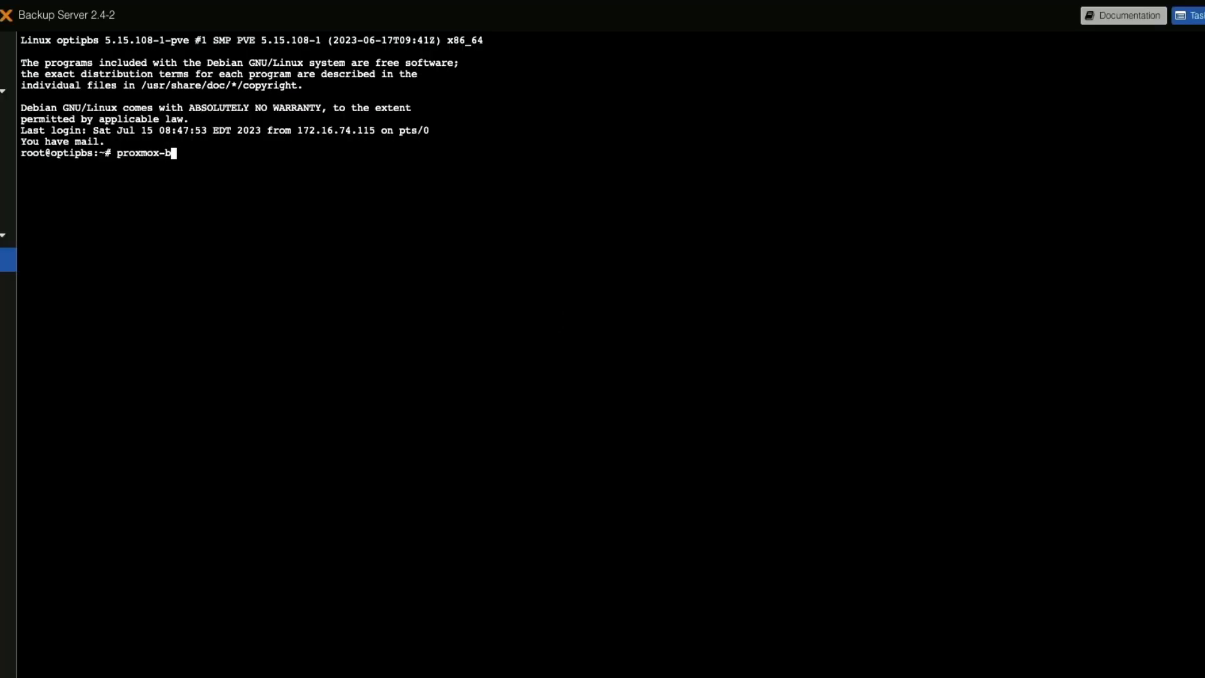
pyautogui.write('ackup-manager datasto')
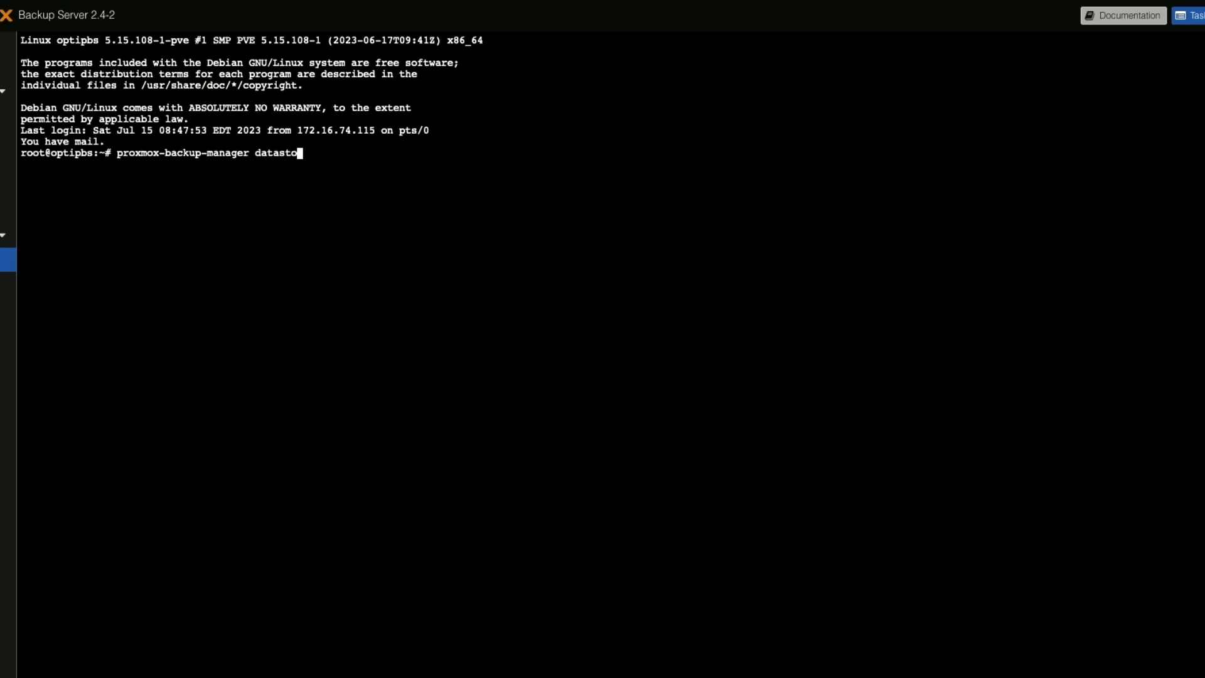
pyautogui.write('re update')
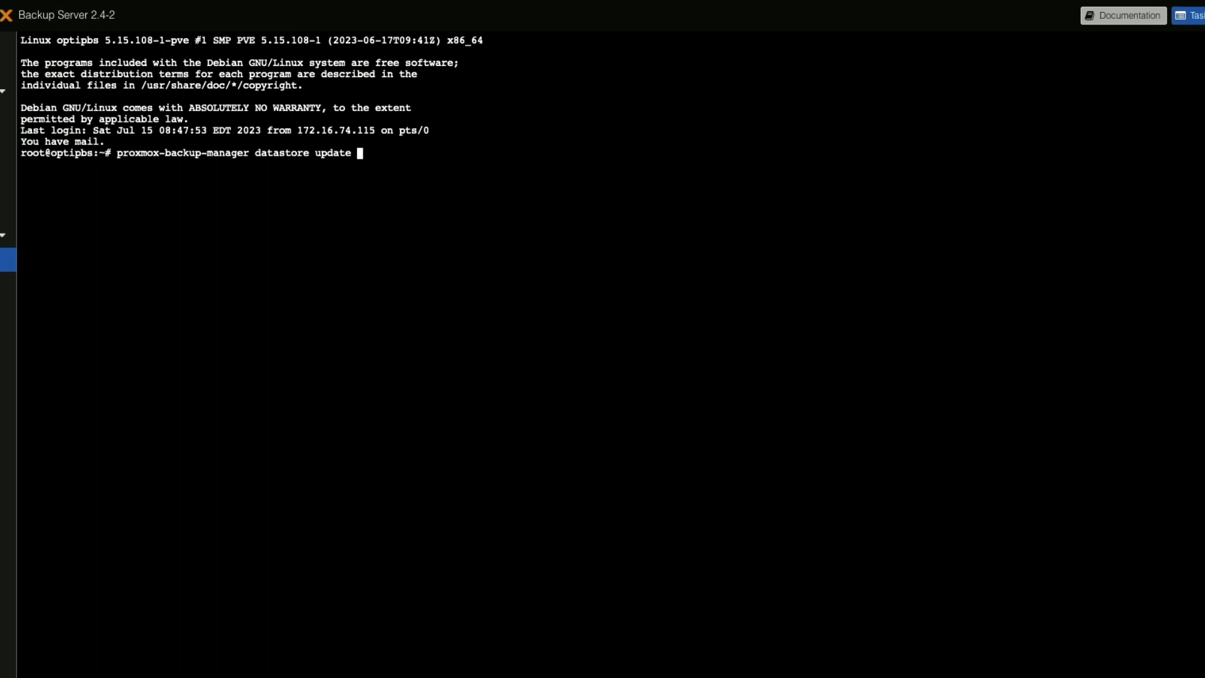
pyautogui.write('MyStor --')
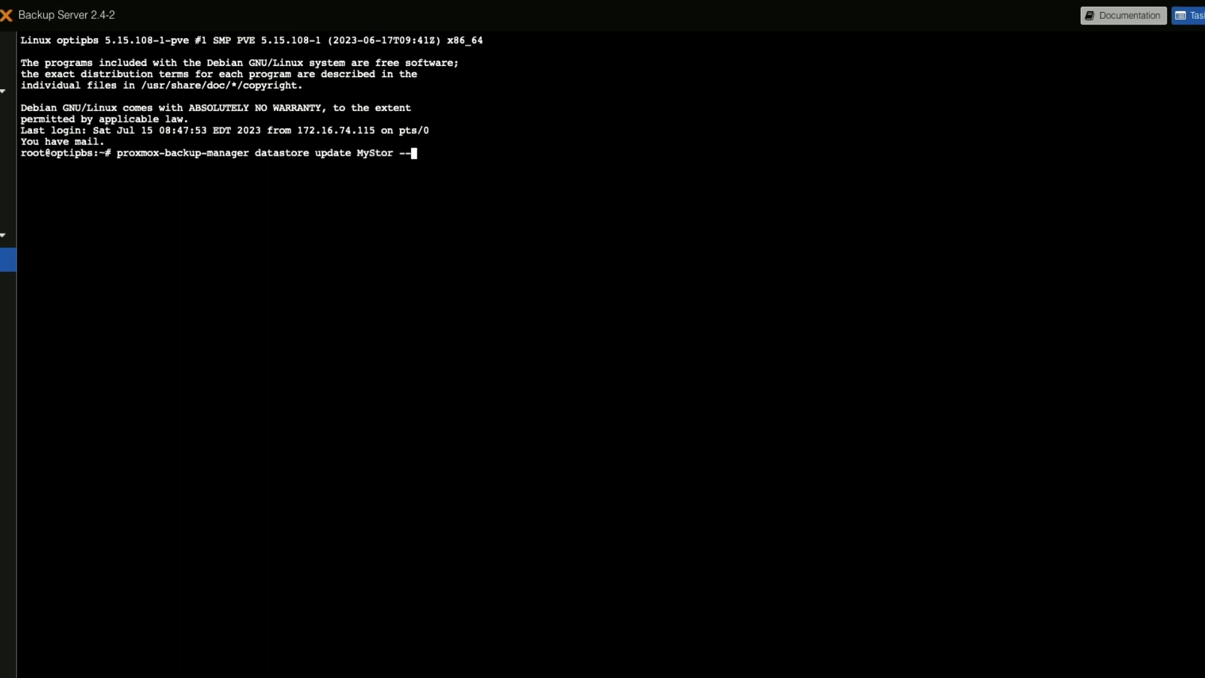
pyautogui.write('maintenan')
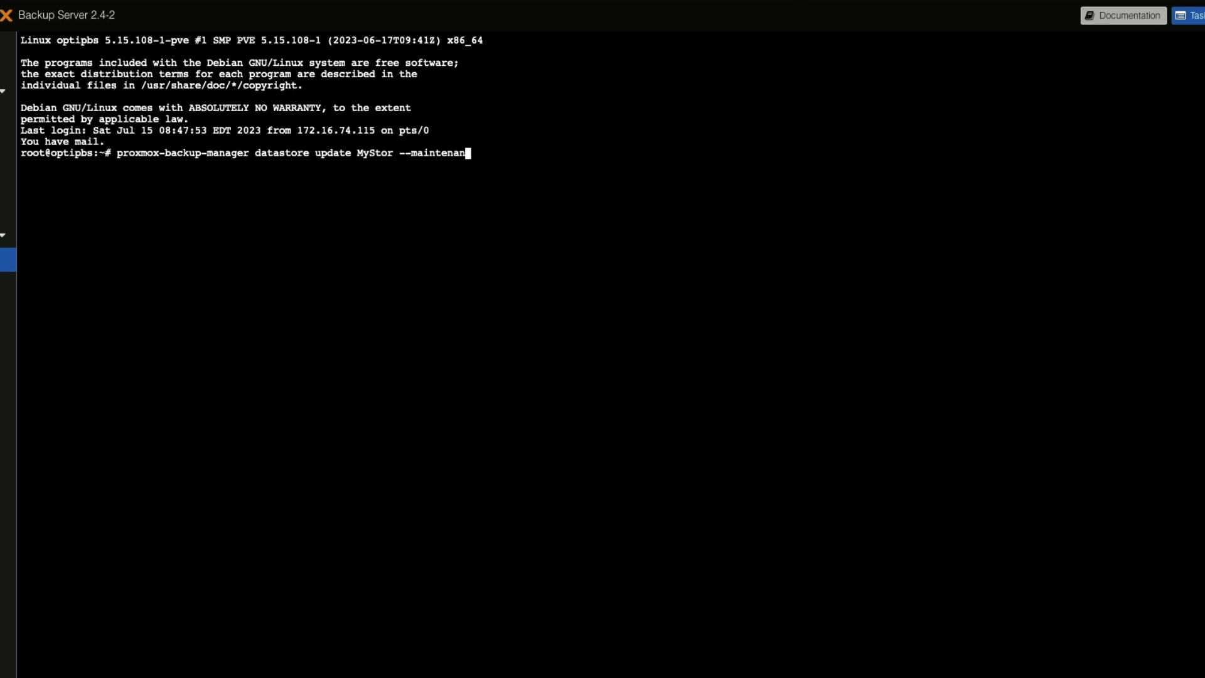
pyautogui.write('ce-mode')
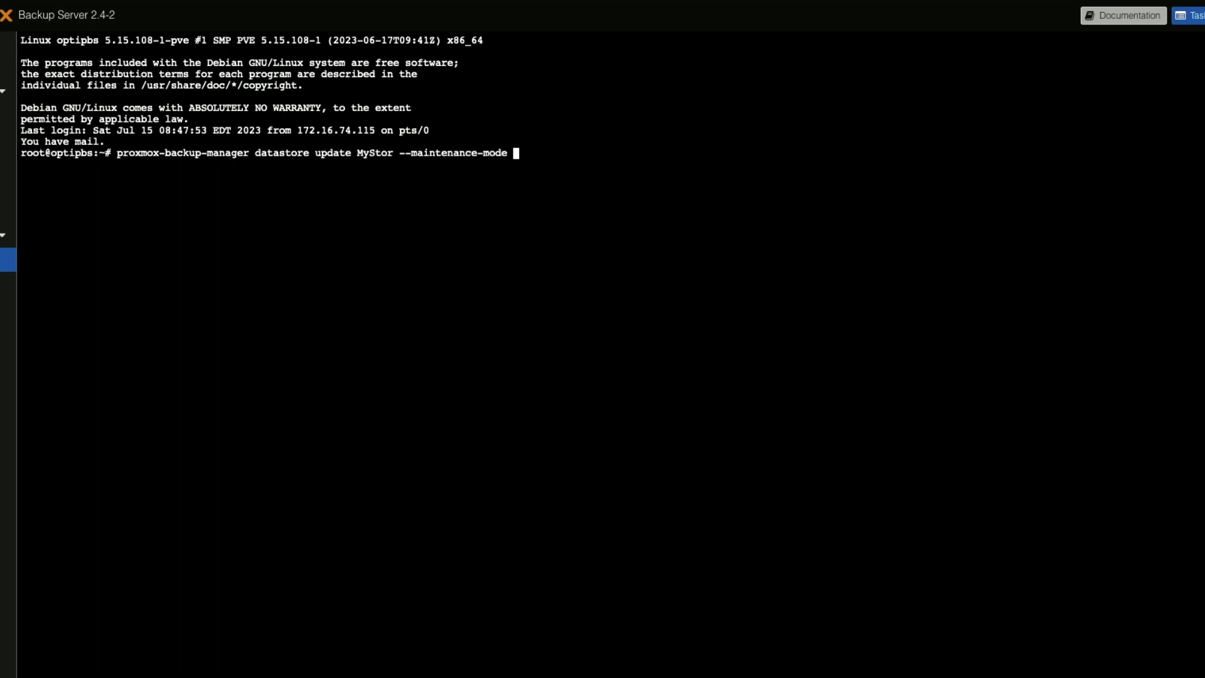
pyautogui.write('read-only')
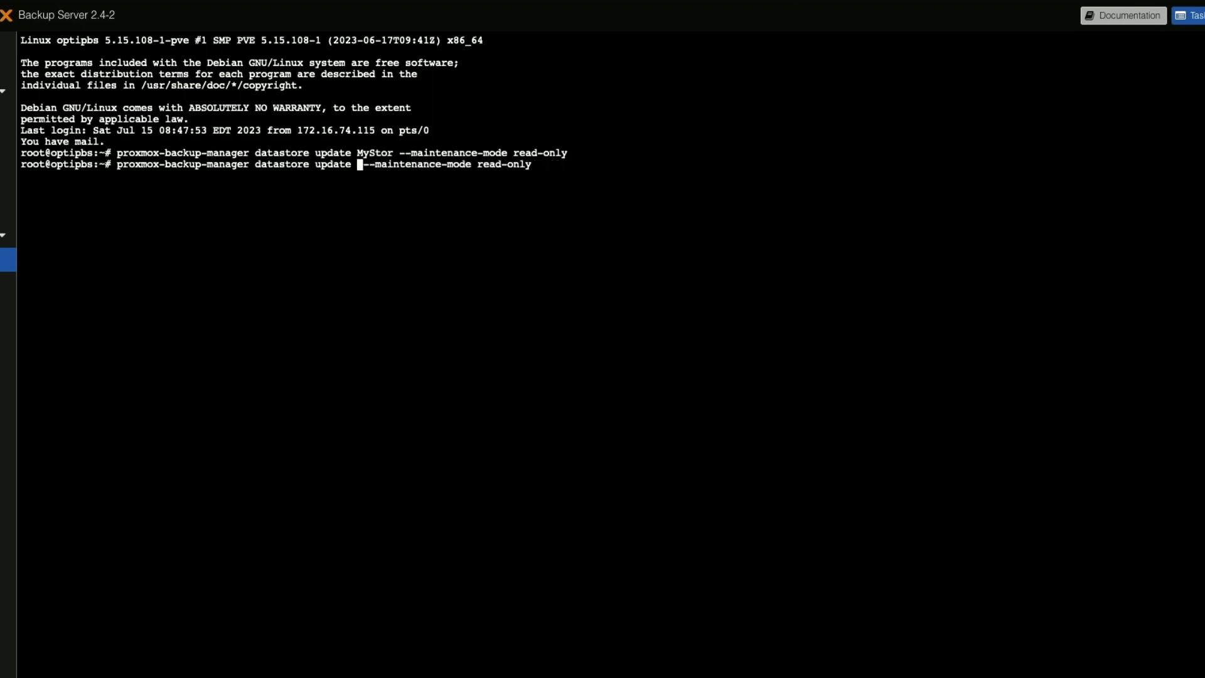
pyautogui.write('Big')
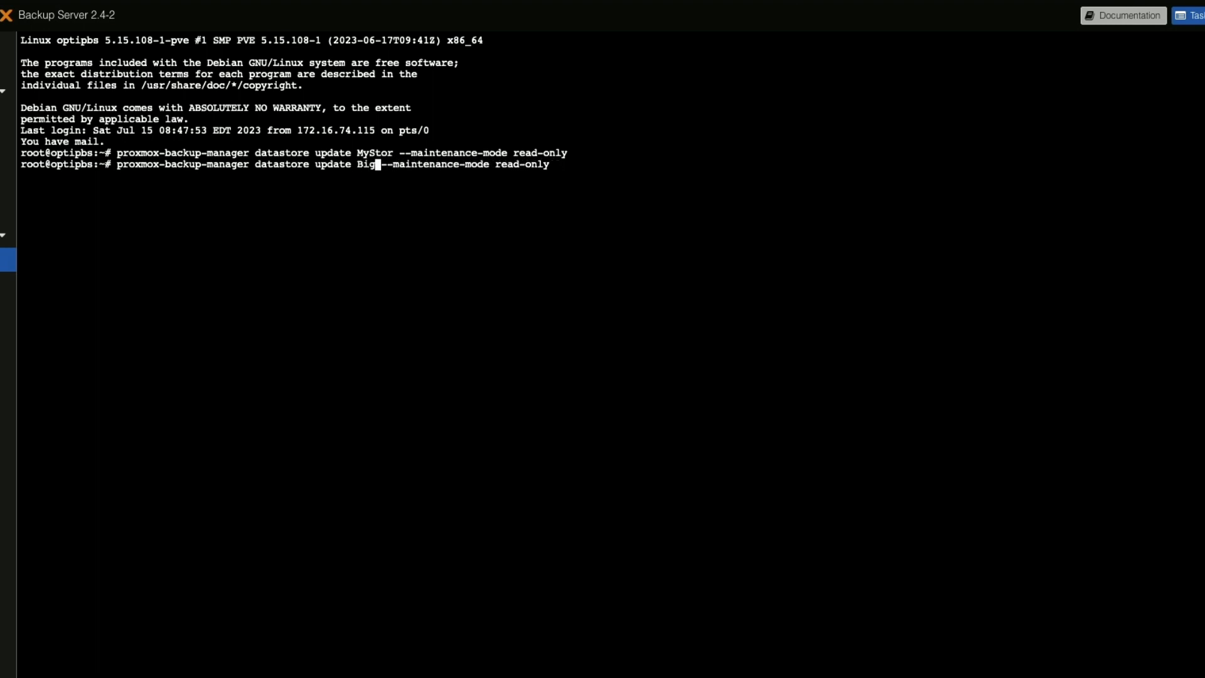
pyautogui.write('750')
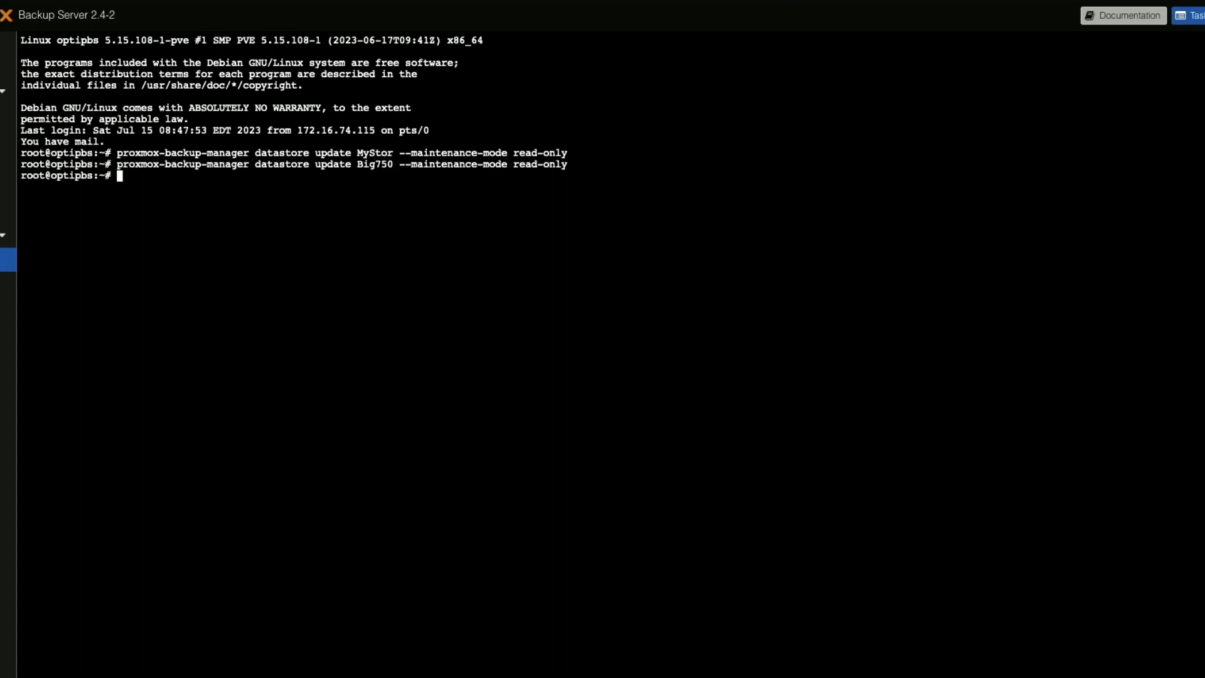
# Run apt update and apt dist-upgrade, then paste the sed command switching /etc/apt/sources.list from bullseye to bookworm
pyautogui.write('apt update')
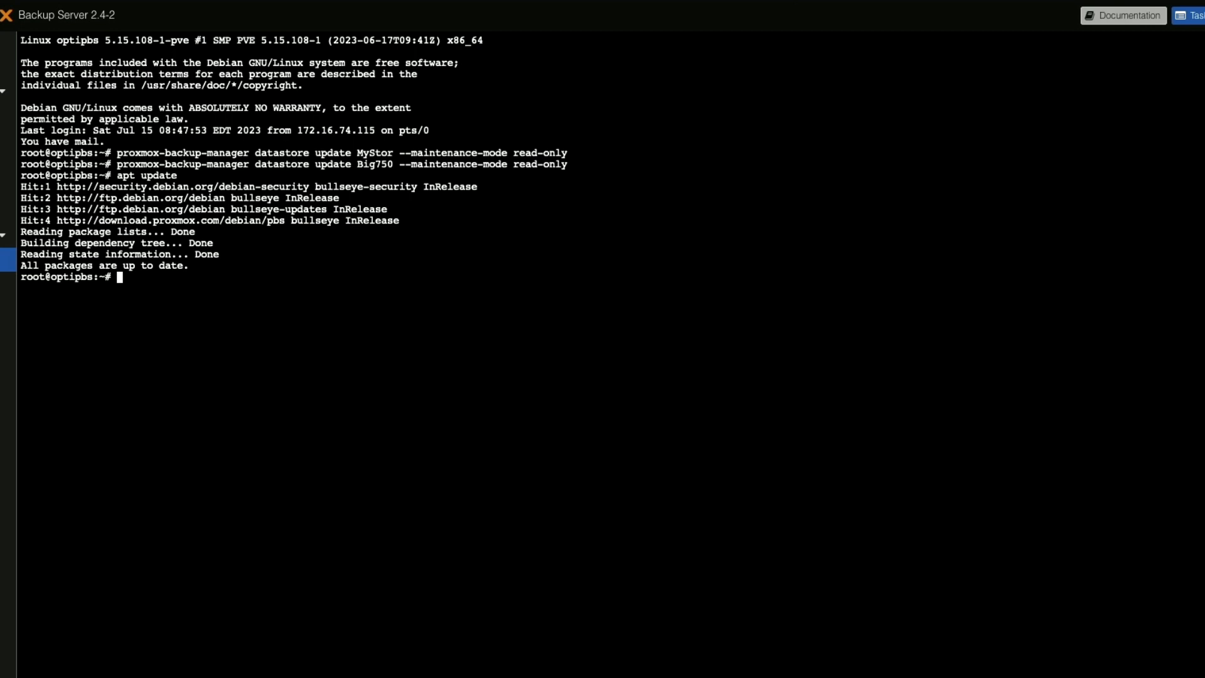
pyautogui.write('apt dist')
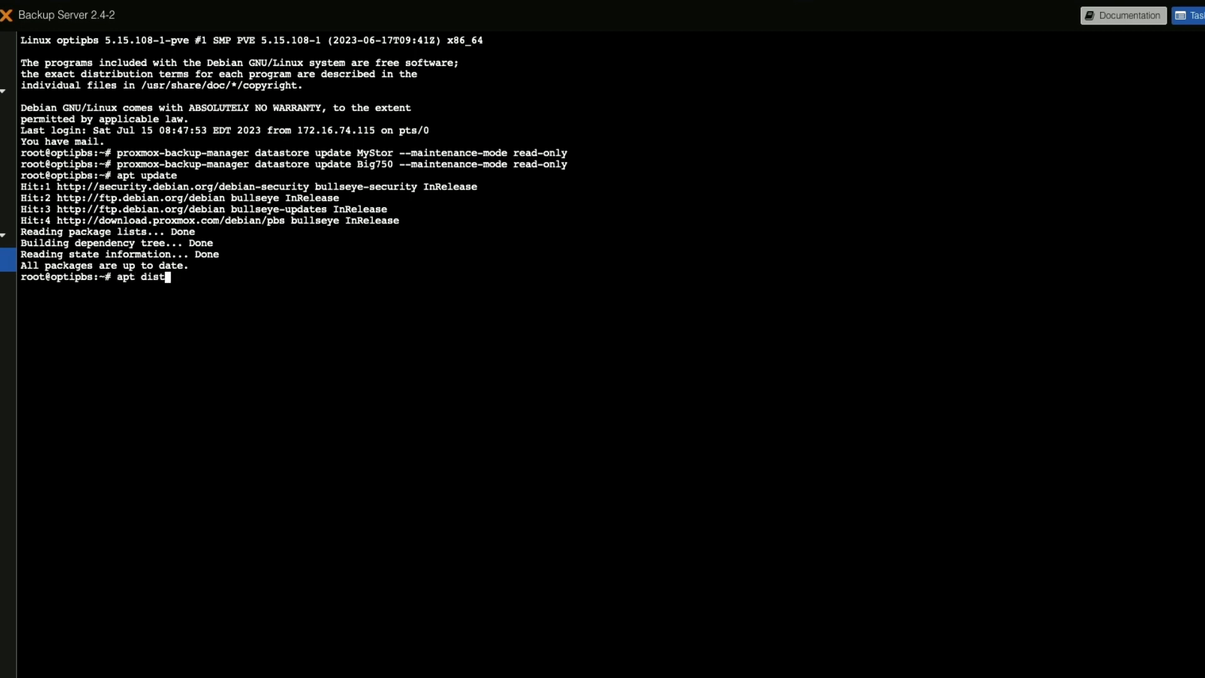
pyautogui.write('-upgrade')
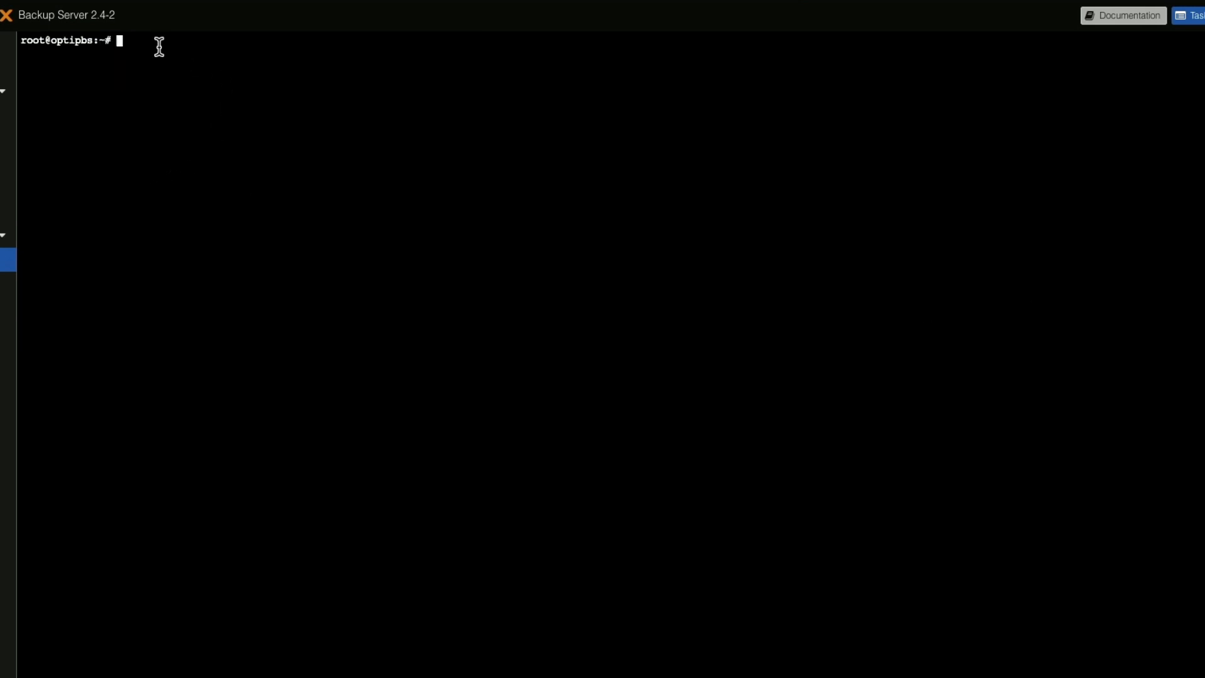
pyautogui.rightClick(158, 46)
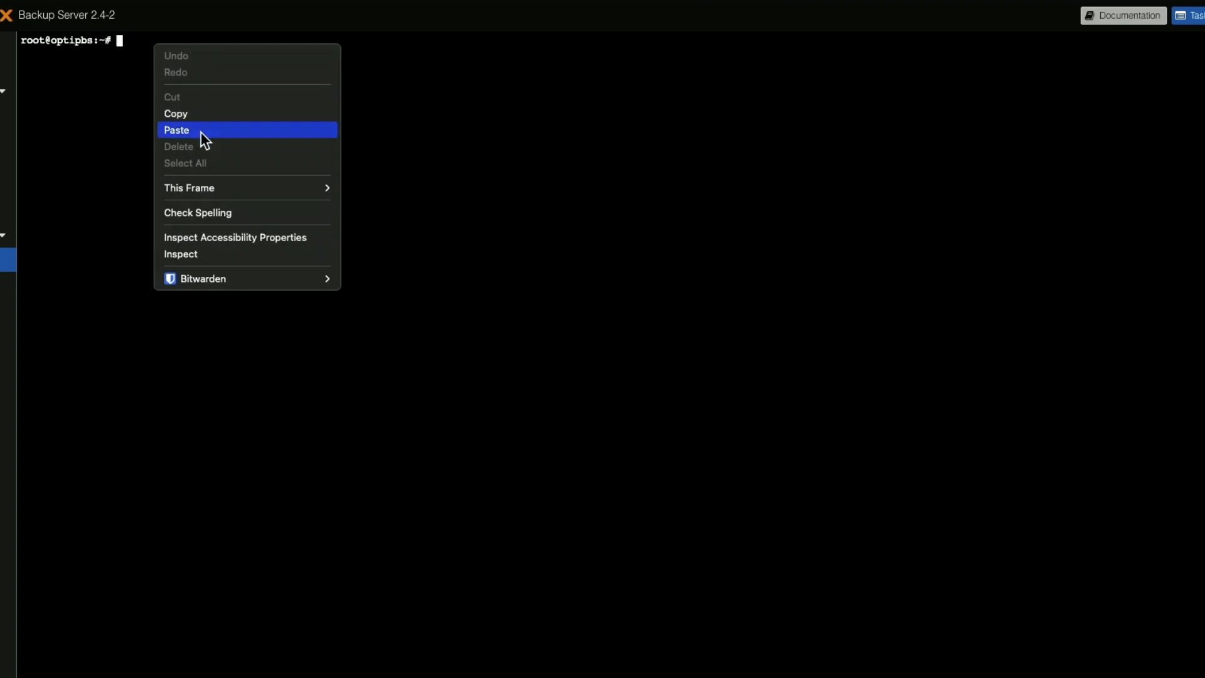
pyautogui.click(176, 129)
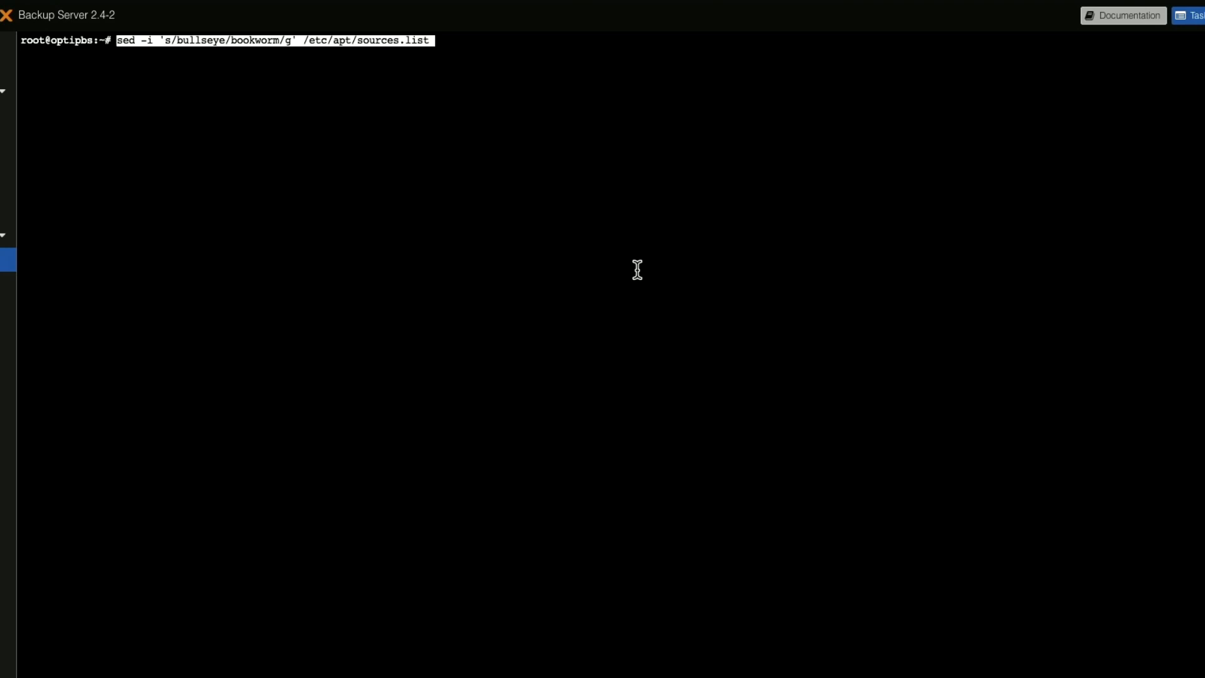
pyautogui.moveTo(686, 215)
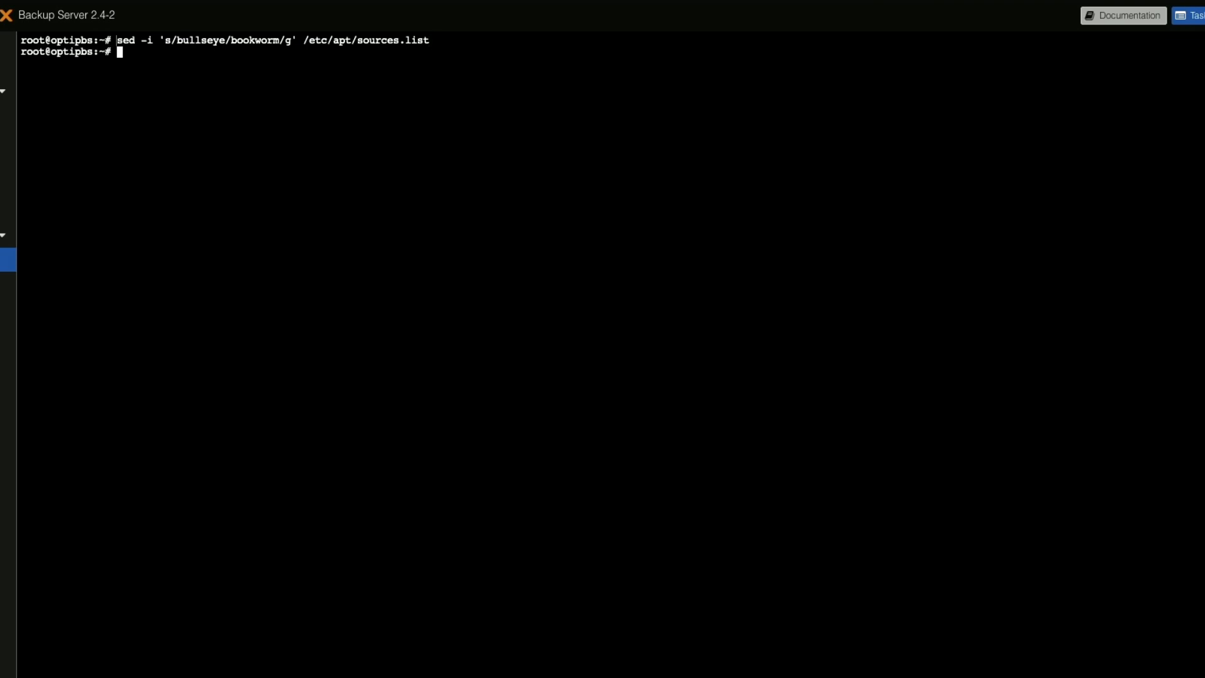
# View /etc/apt/sources.list in nano to confirm the four repository lines point to bookworm
pyautogui.write('nano /et')
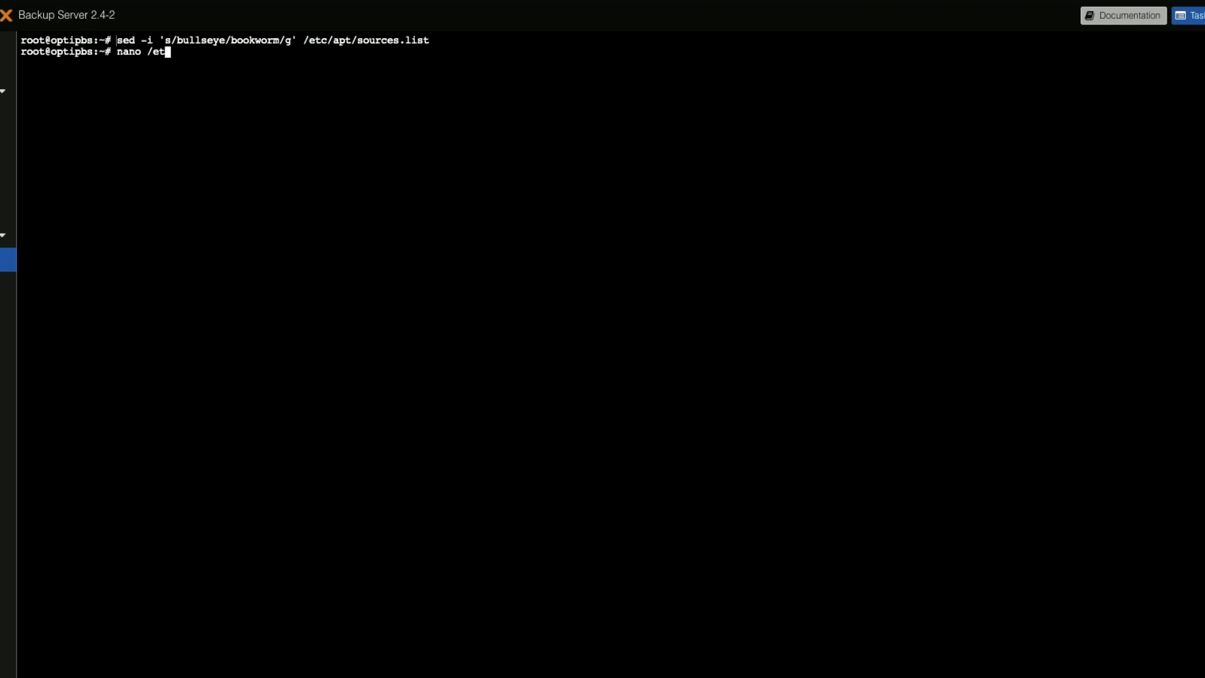
pyautogui.write('c/apt')
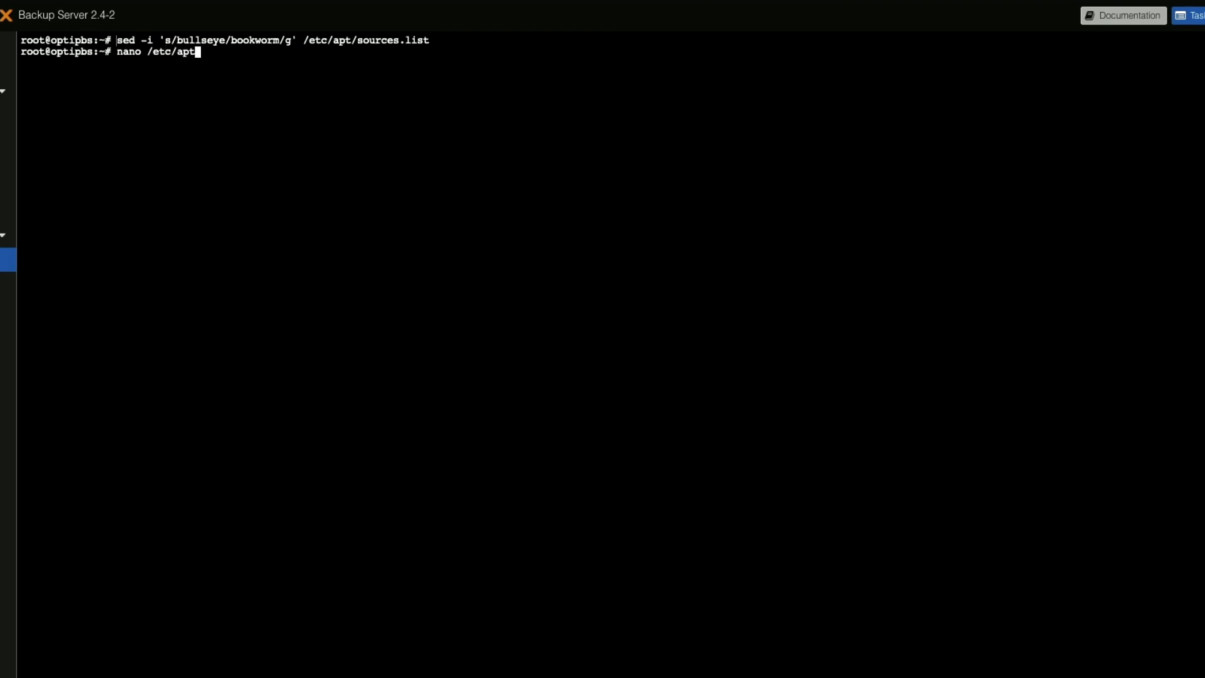
pyautogui.write('/sources')
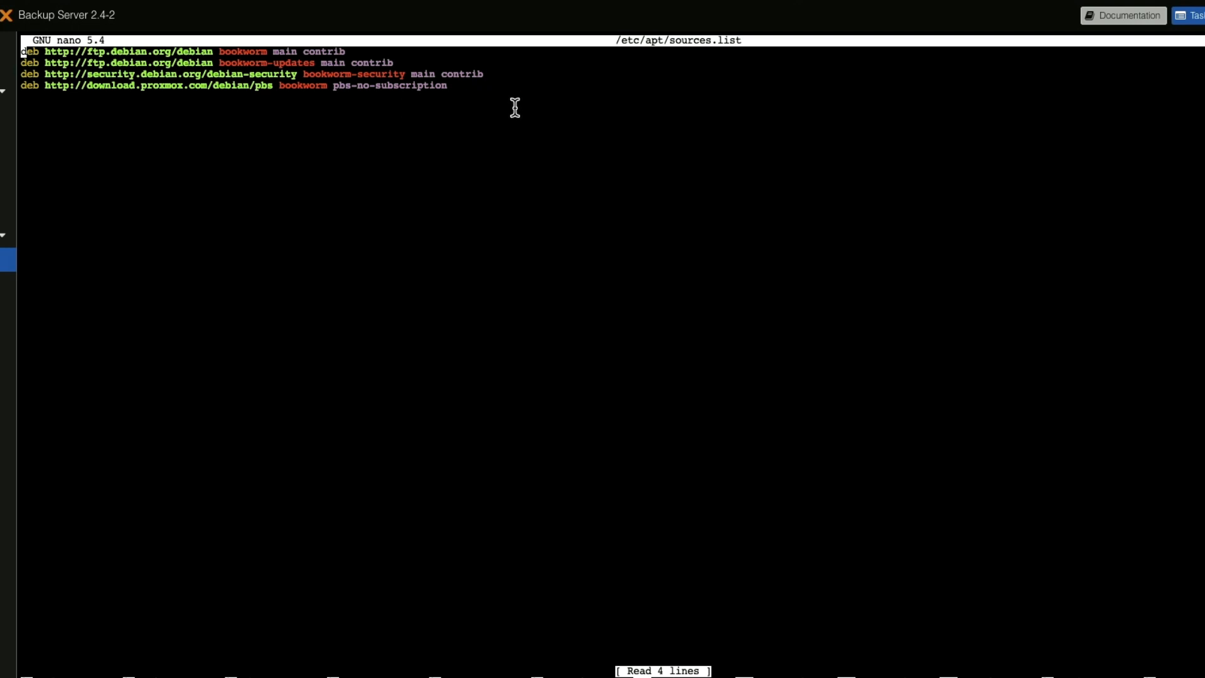
pyautogui.moveTo(247, 96)
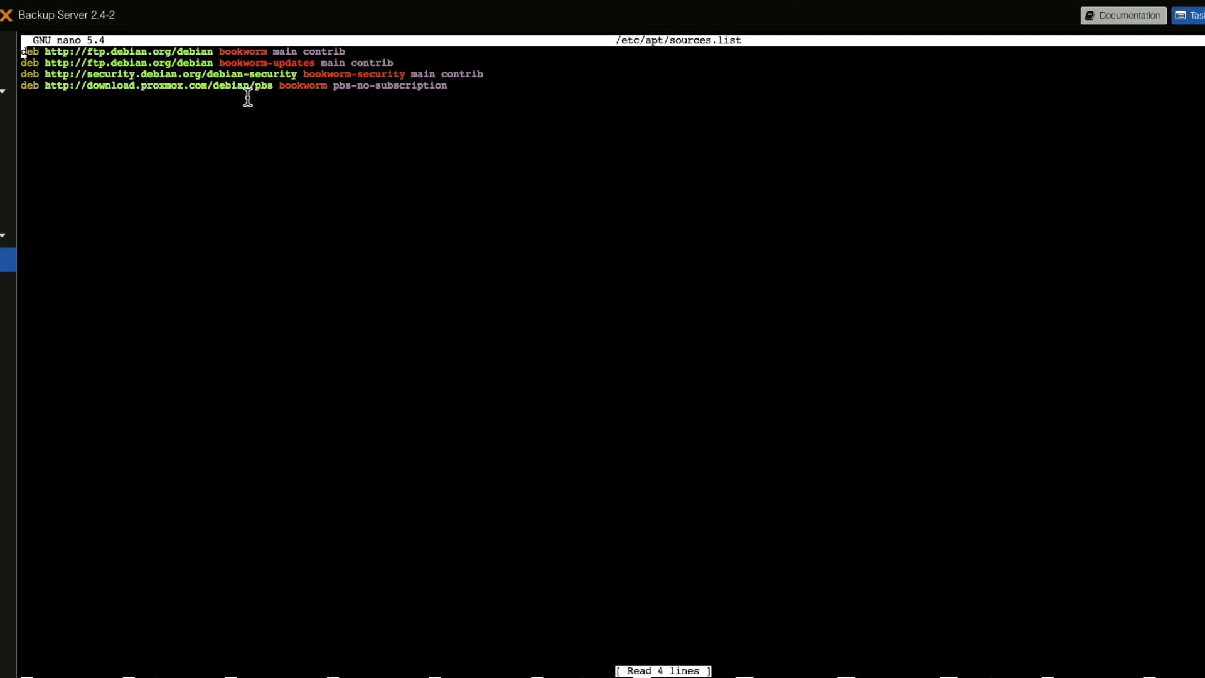
pyautogui.moveTo(455, 104)
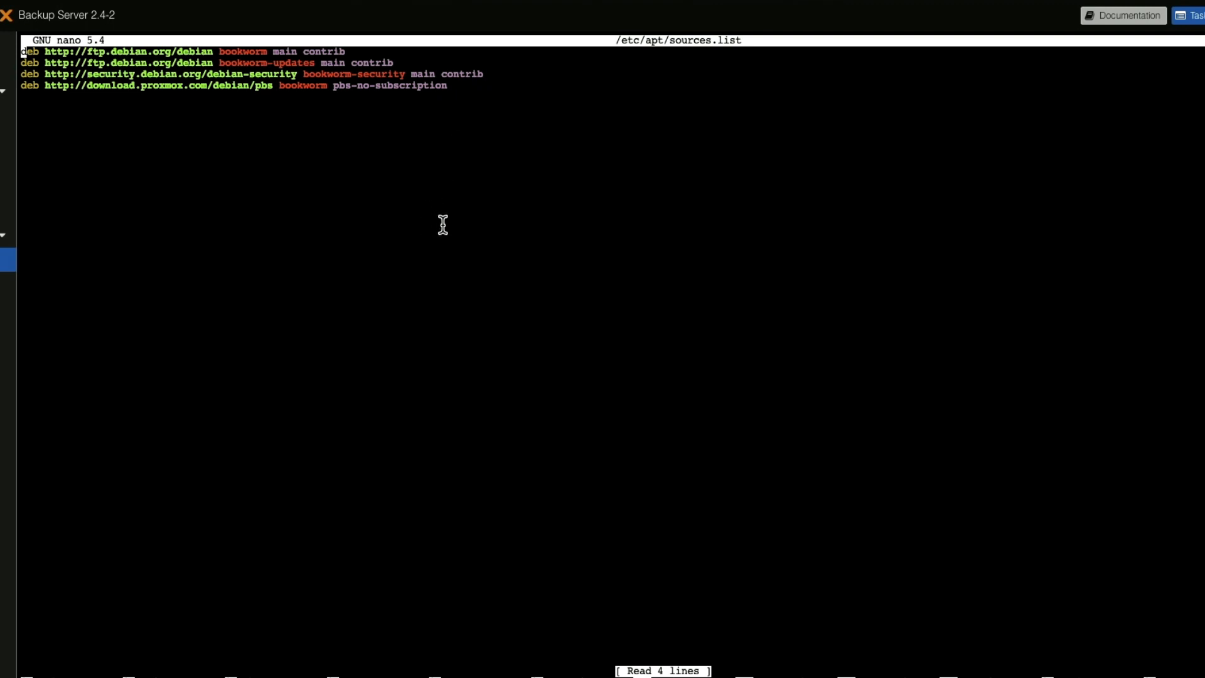
# Exit nano and run the apt dist-upgrade to 3.0.1, answering N to config prompts and No to restarting services
pyautogui.press('ctrl+x')
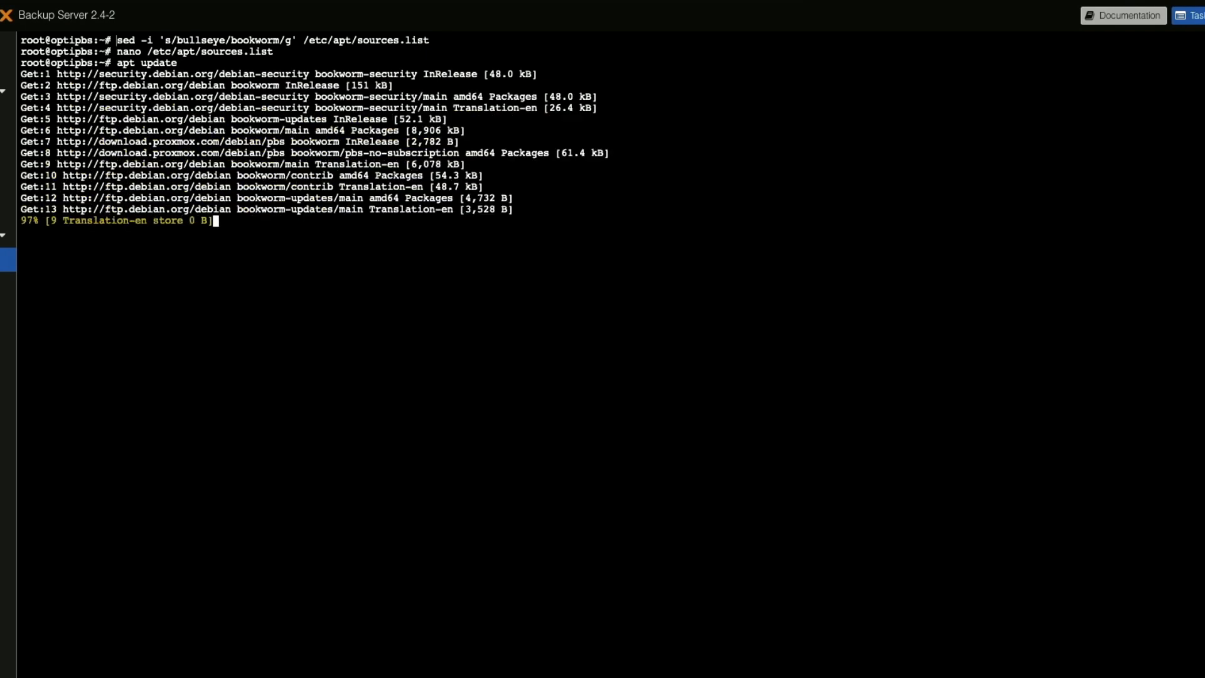
pyautogui.write('apt')
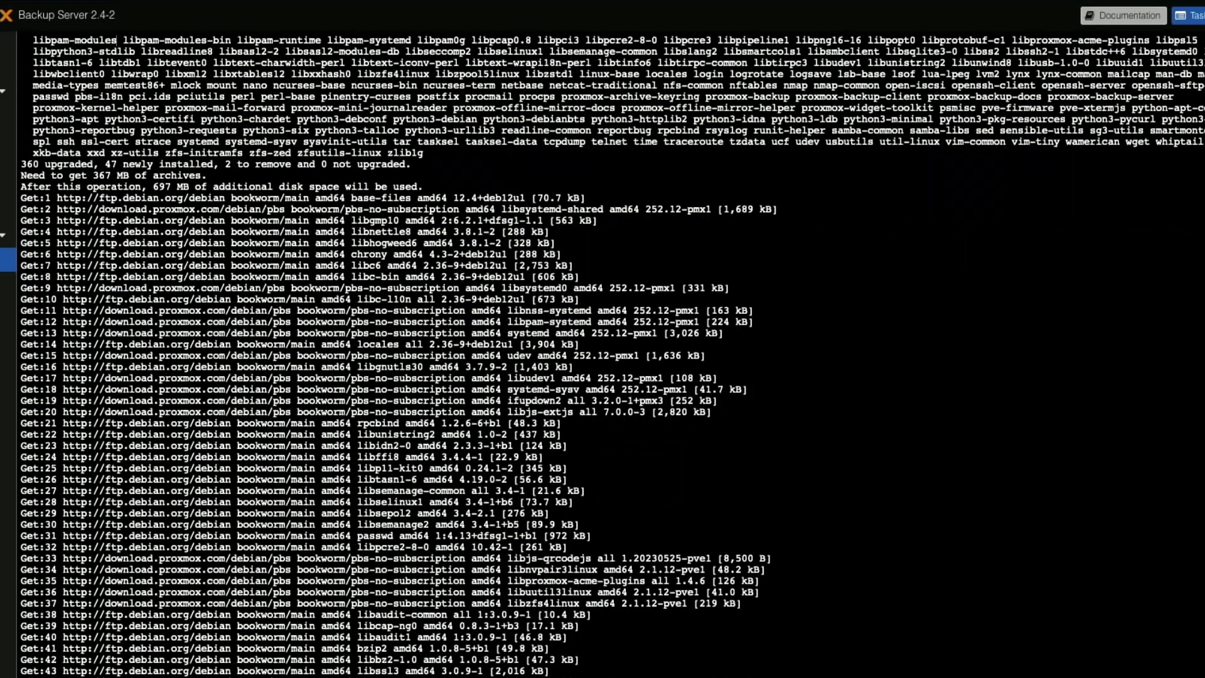
pyautogui.scroll(-3)
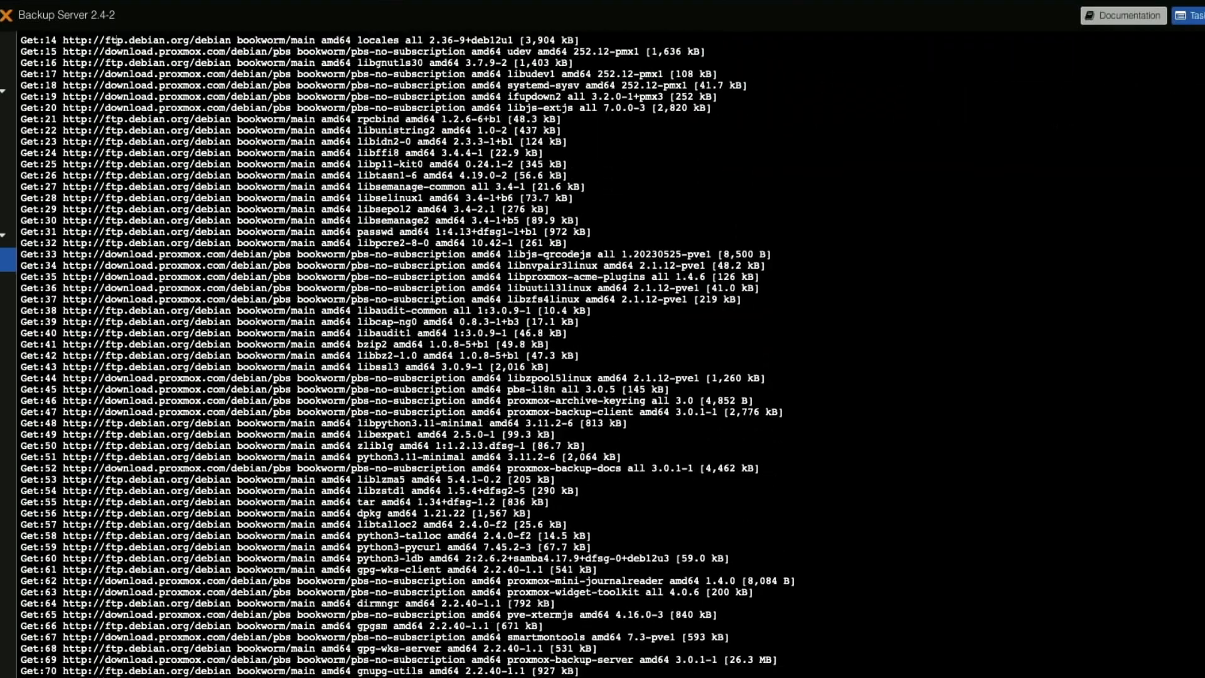
pyautogui.scroll(-3)
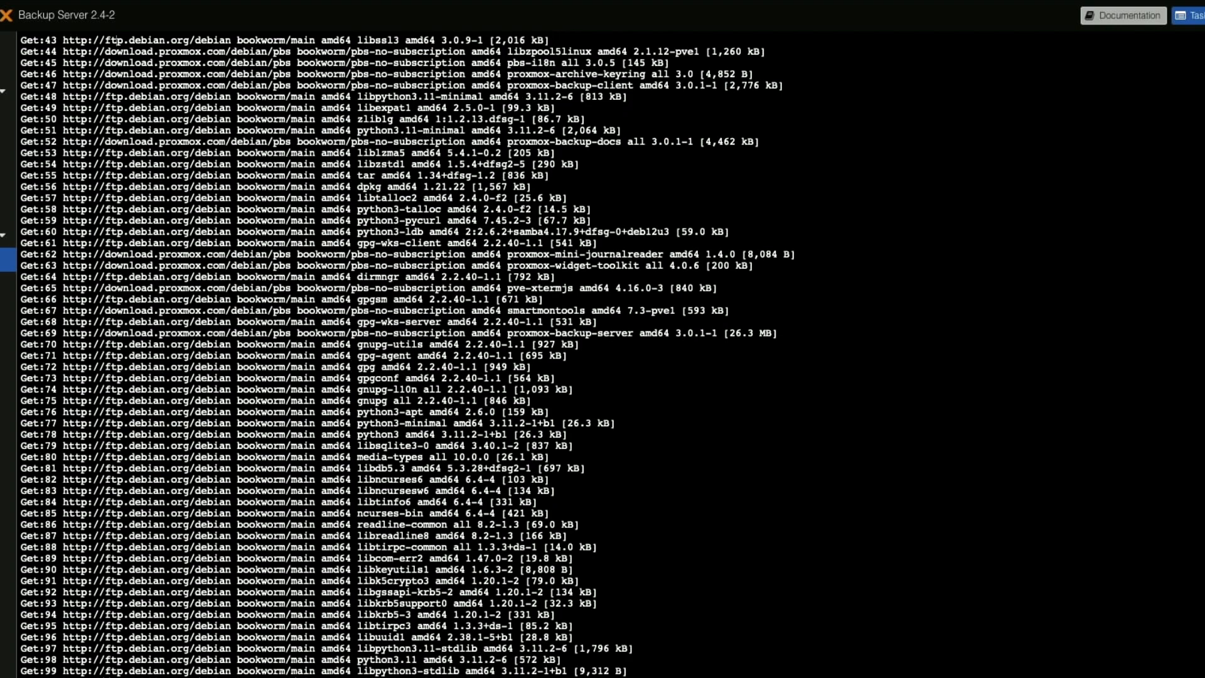
pyautogui.scroll(-3)
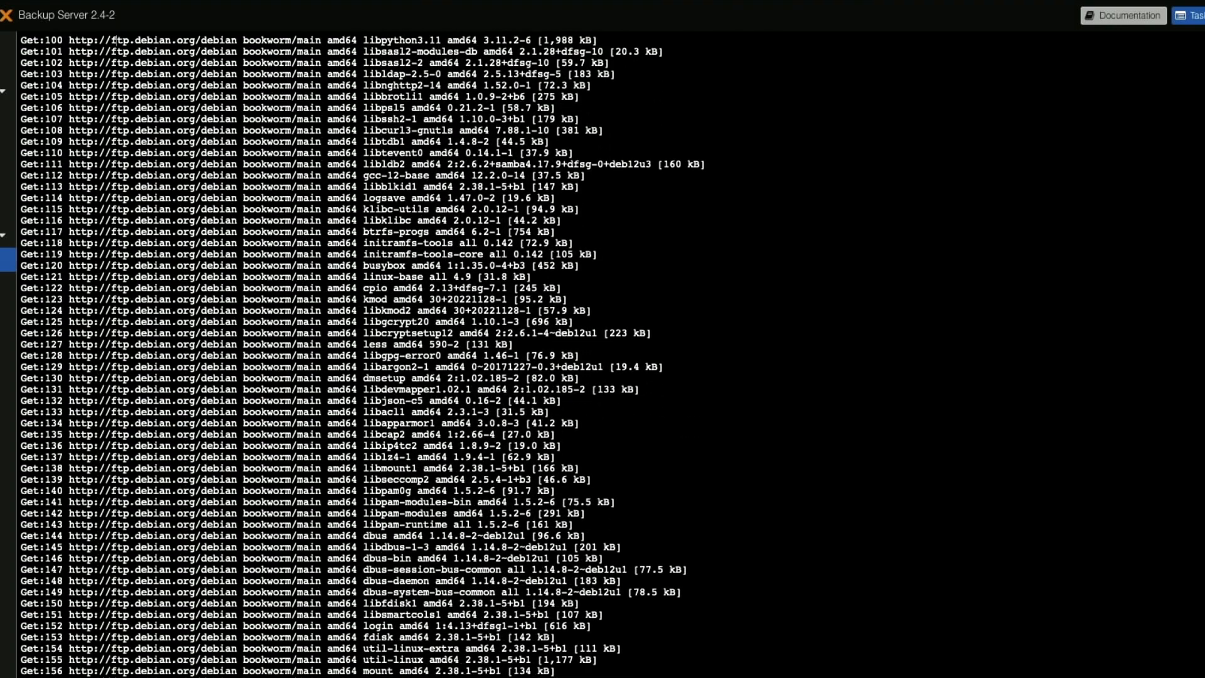
pyautogui.scroll(-3)
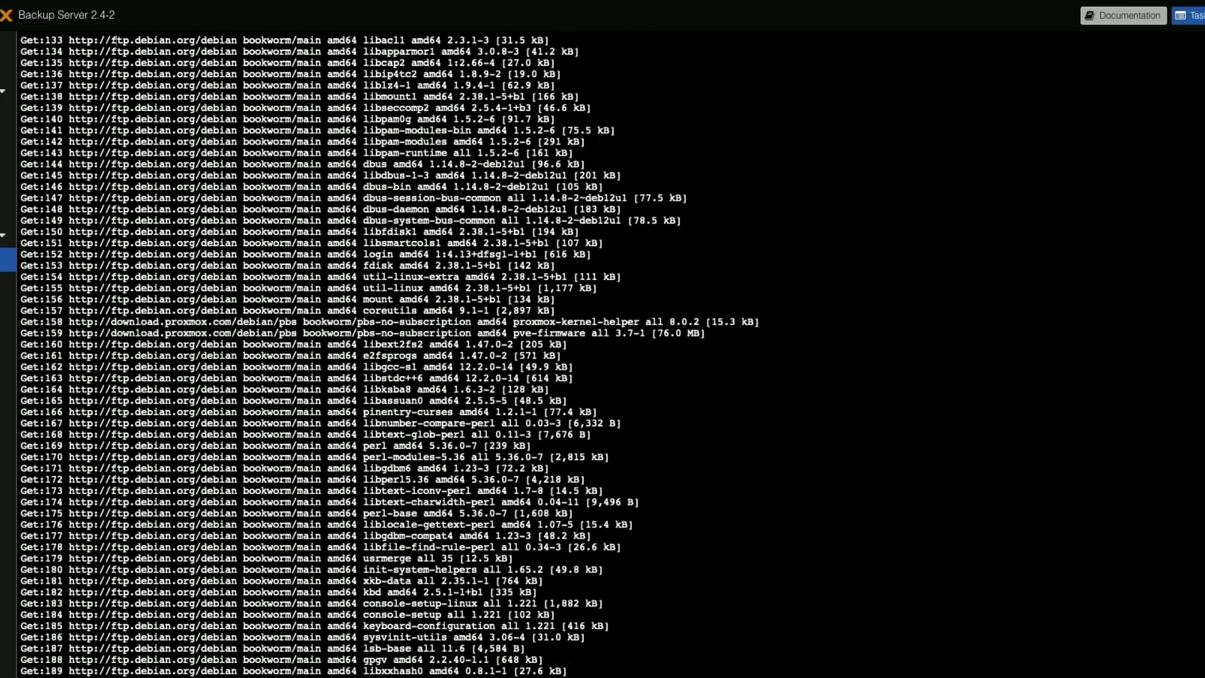
pyautogui.scroll(-3)
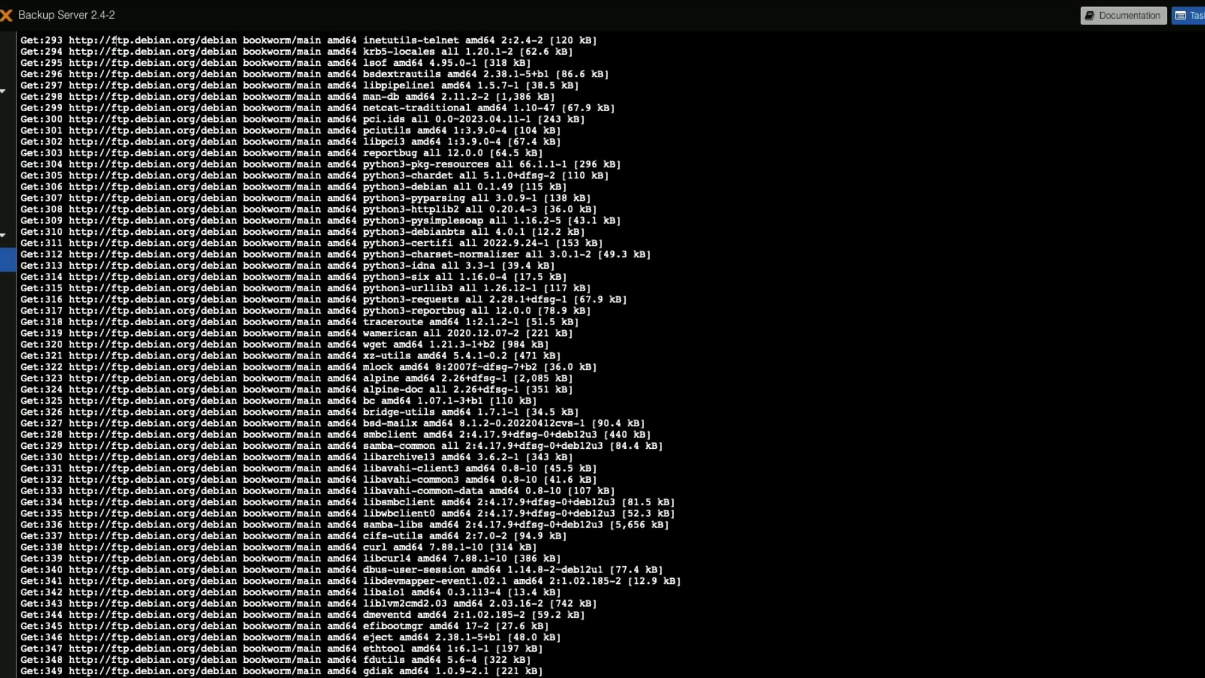
pyautogui.scroll(-3)
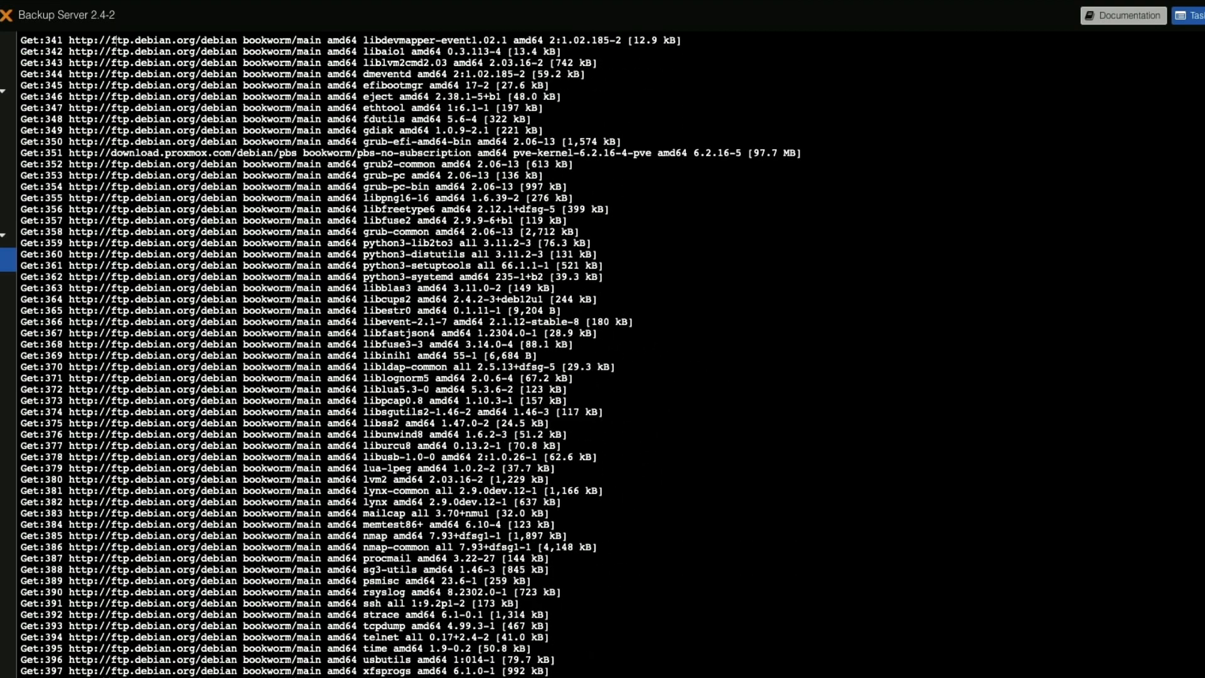
pyautogui.scroll(-3)
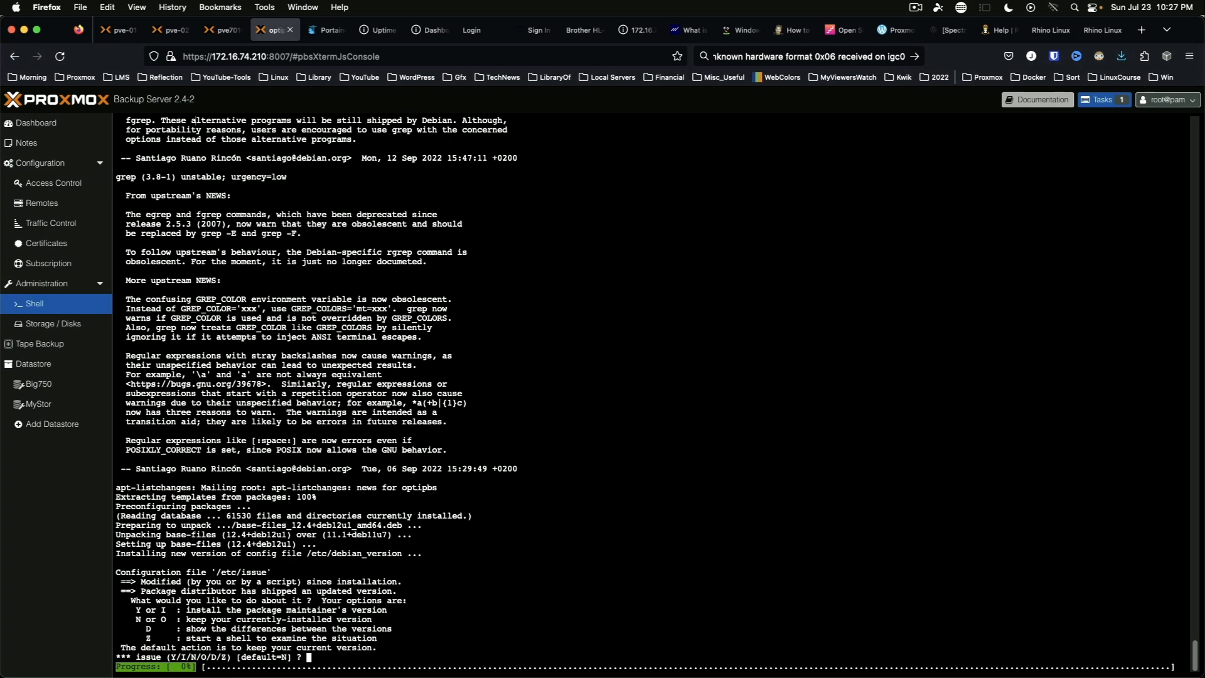
pyautogui.write('n')
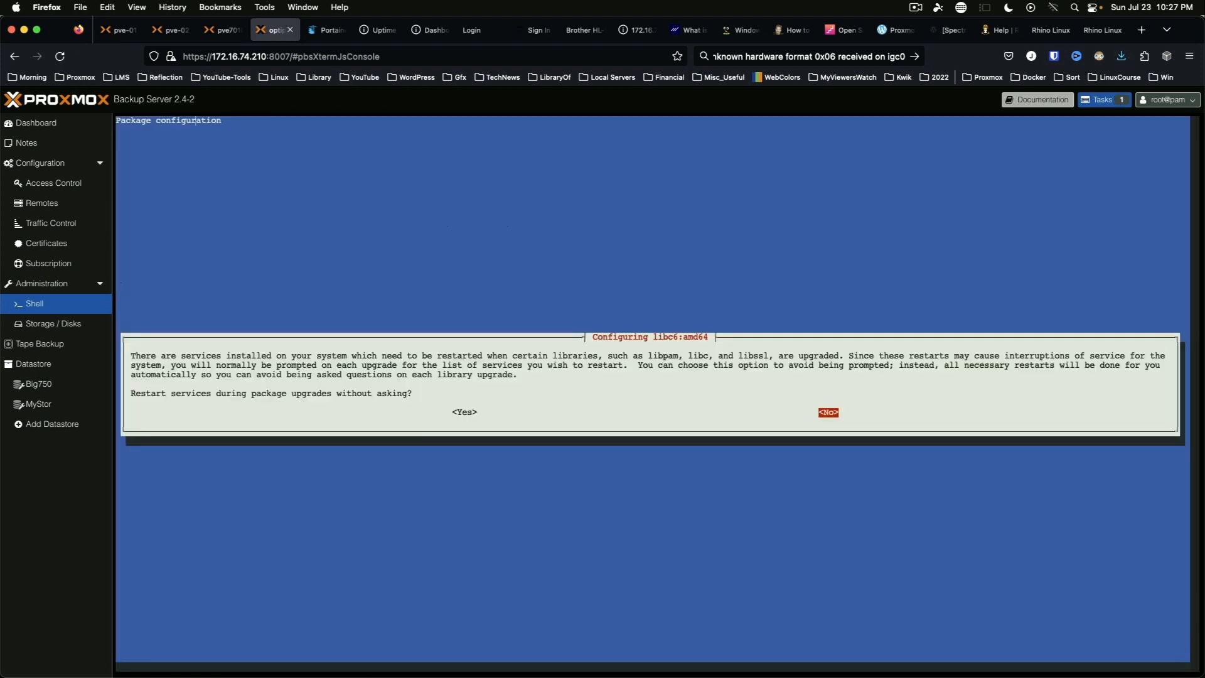
pyautogui.click(827, 412)
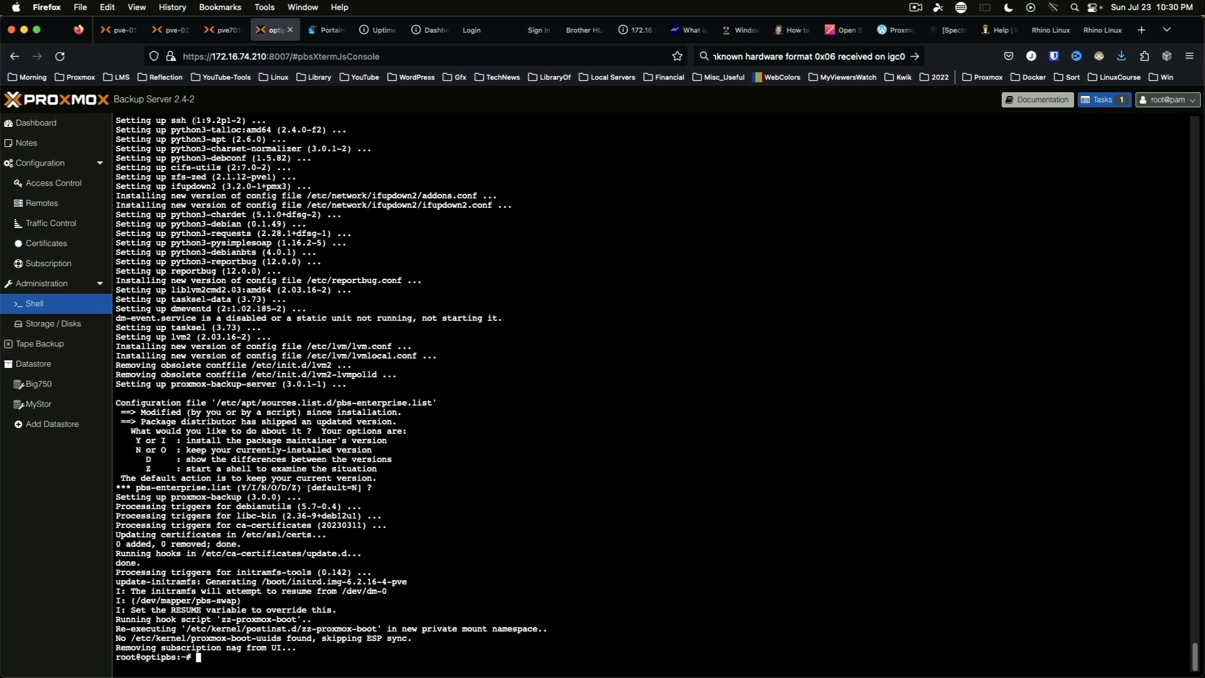
pyautogui.moveTo(823, 357)
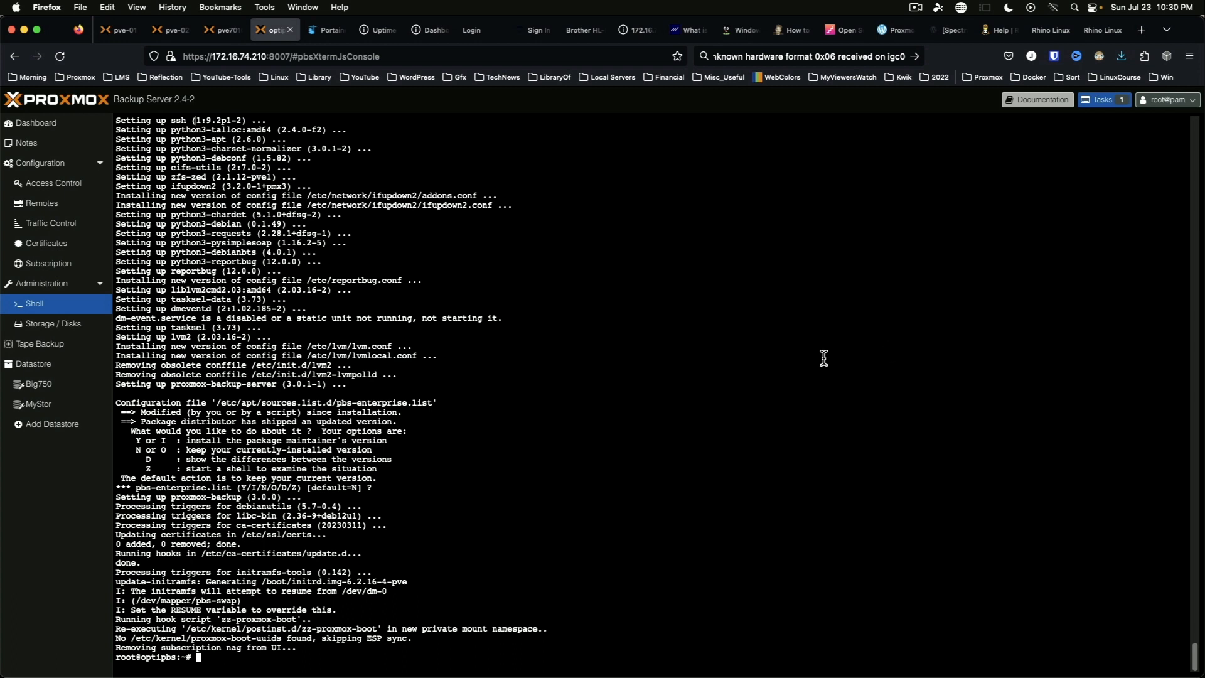
# Reboot the server with systemctl reboot and reopen the Shell on the upgraded system
pyautogui.write('system')
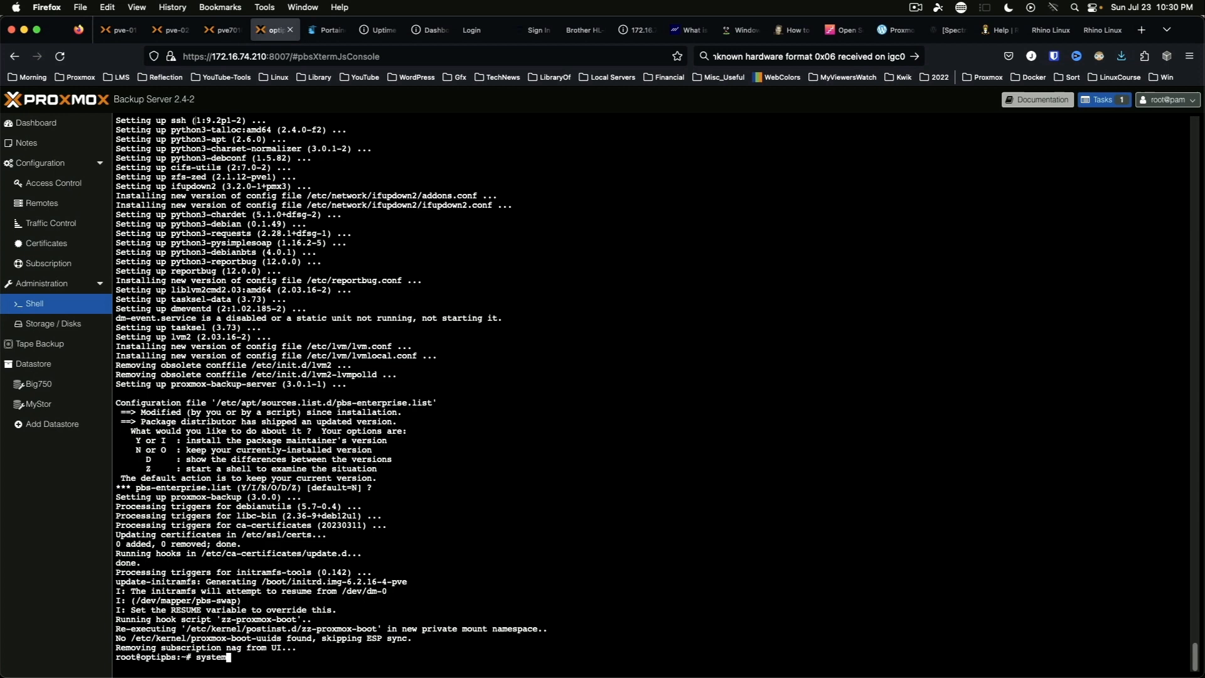
pyautogui.write('ctl re')
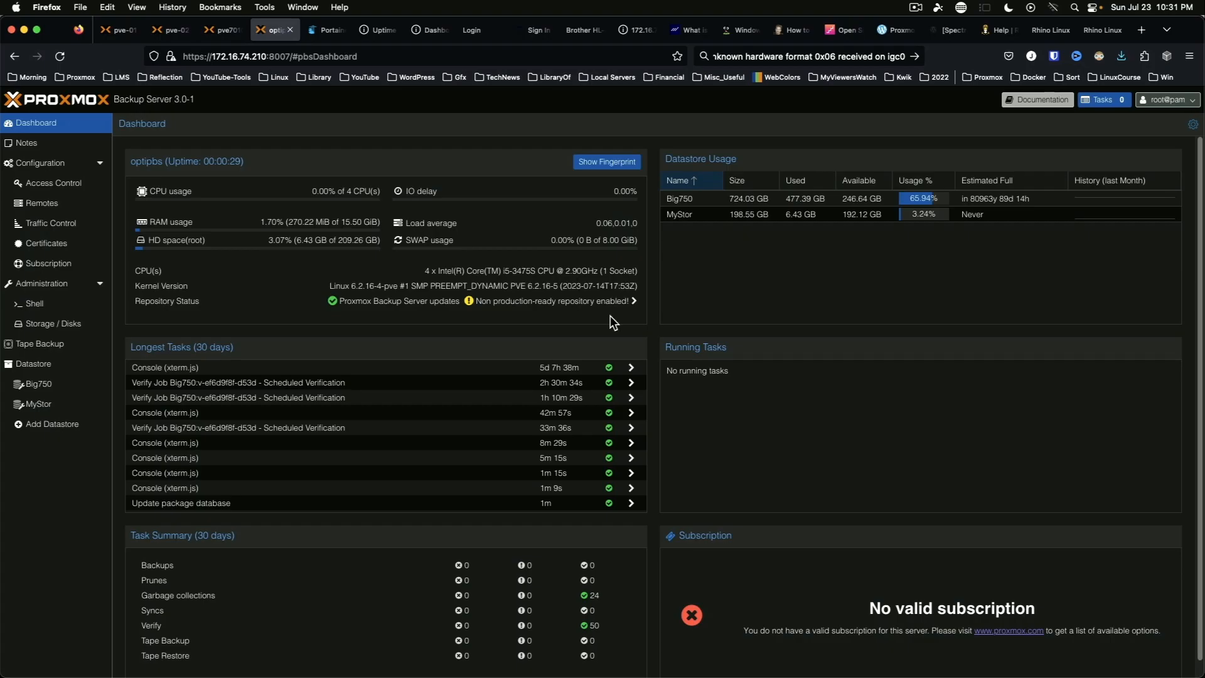
pyautogui.click(34, 302)
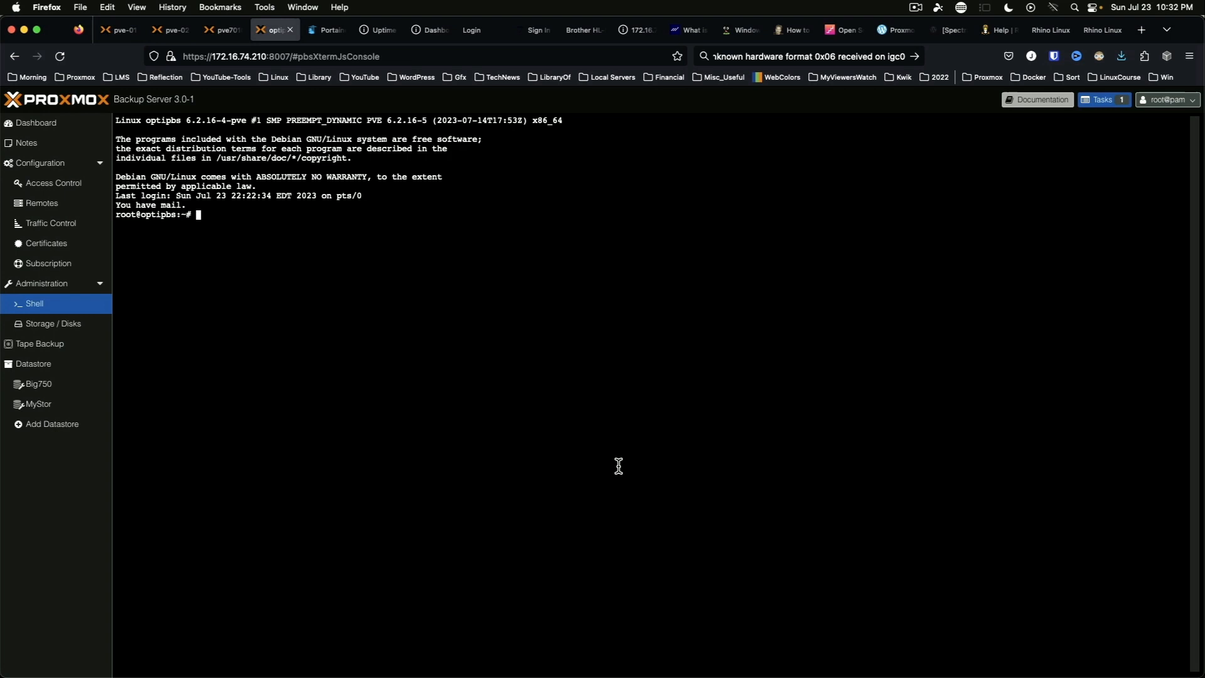
# Check the proxmox-backup-manager version and remove maintenance mode from Big750 with --delete maintenance-mode
pyautogui.write('apt update')
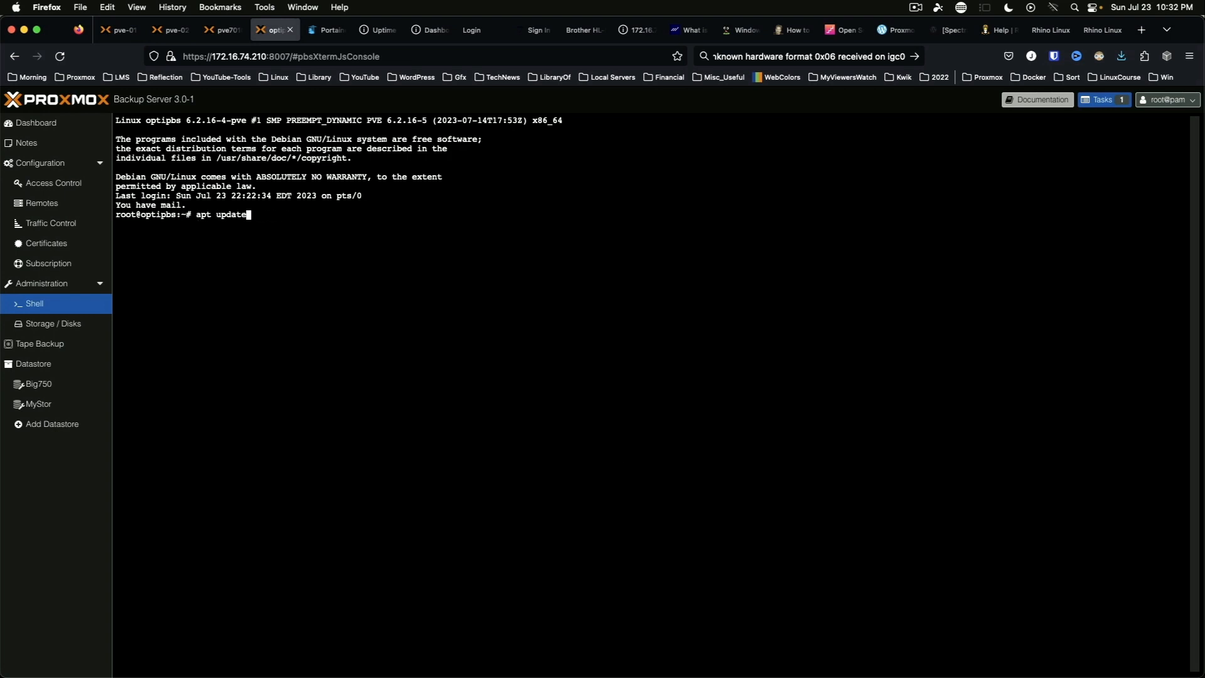
pyautogui.write('proxmox-backup-manager-version')
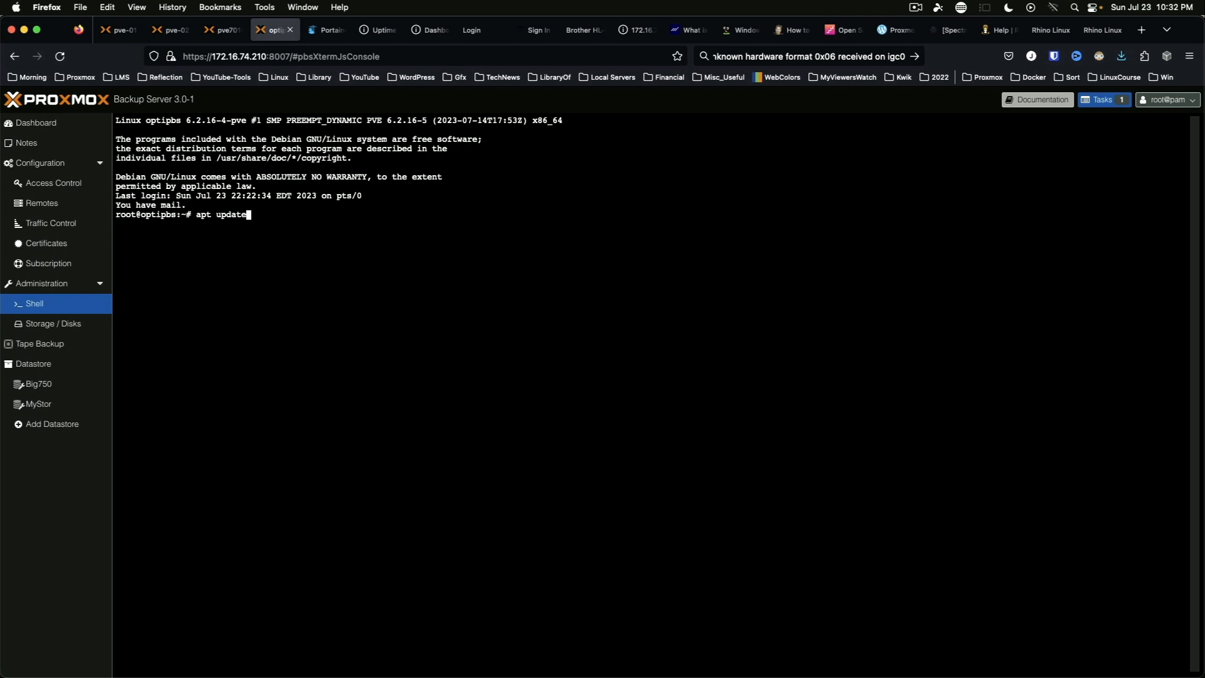
pyautogui.write('proxmox-backup-manager datastore update Big750 --maintenance-')
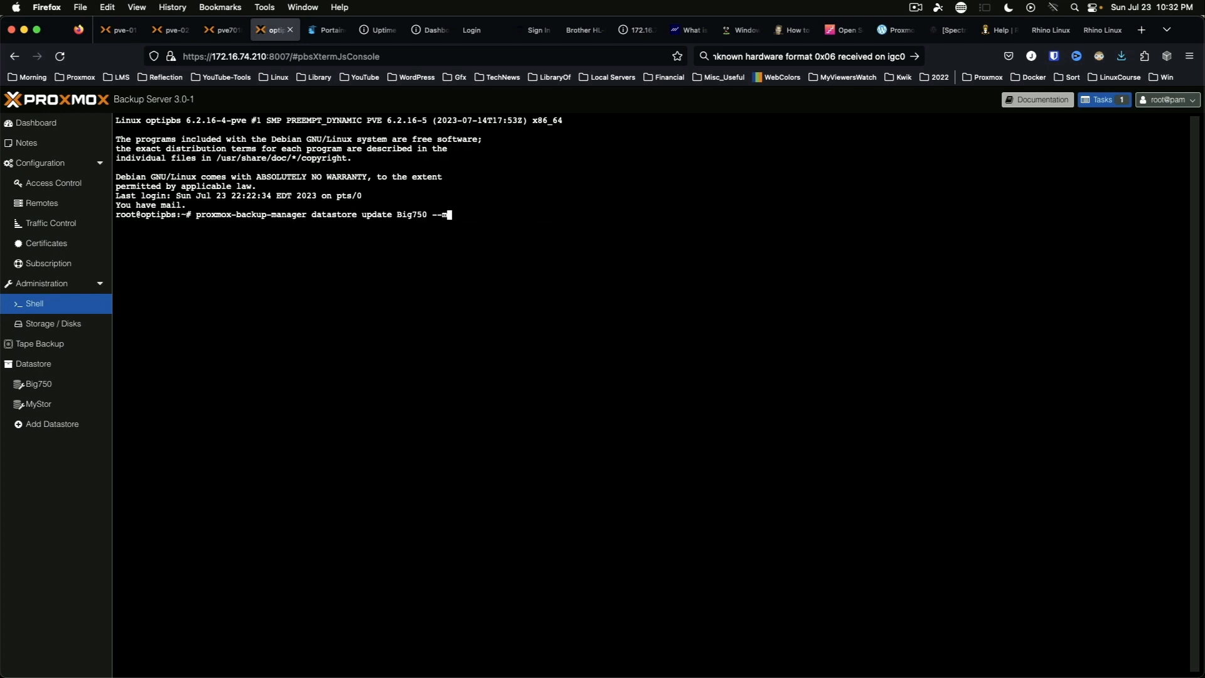
pyautogui.press('Backspace')
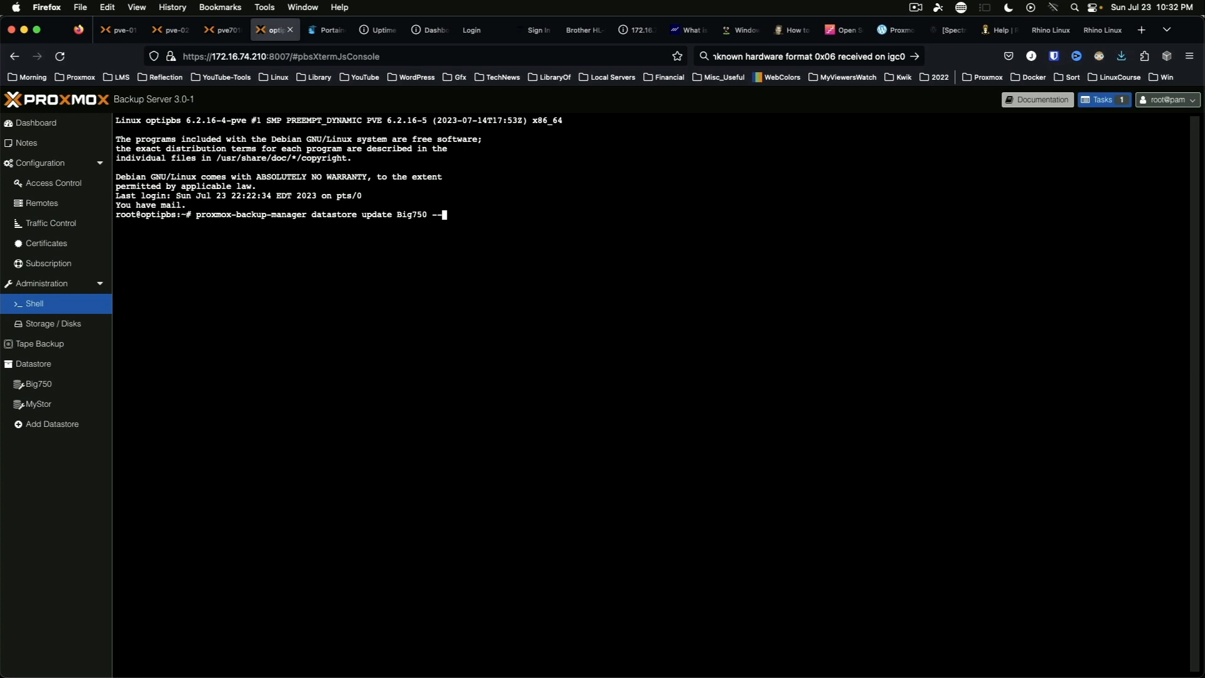
pyautogui.write('delete maintenance-mode')
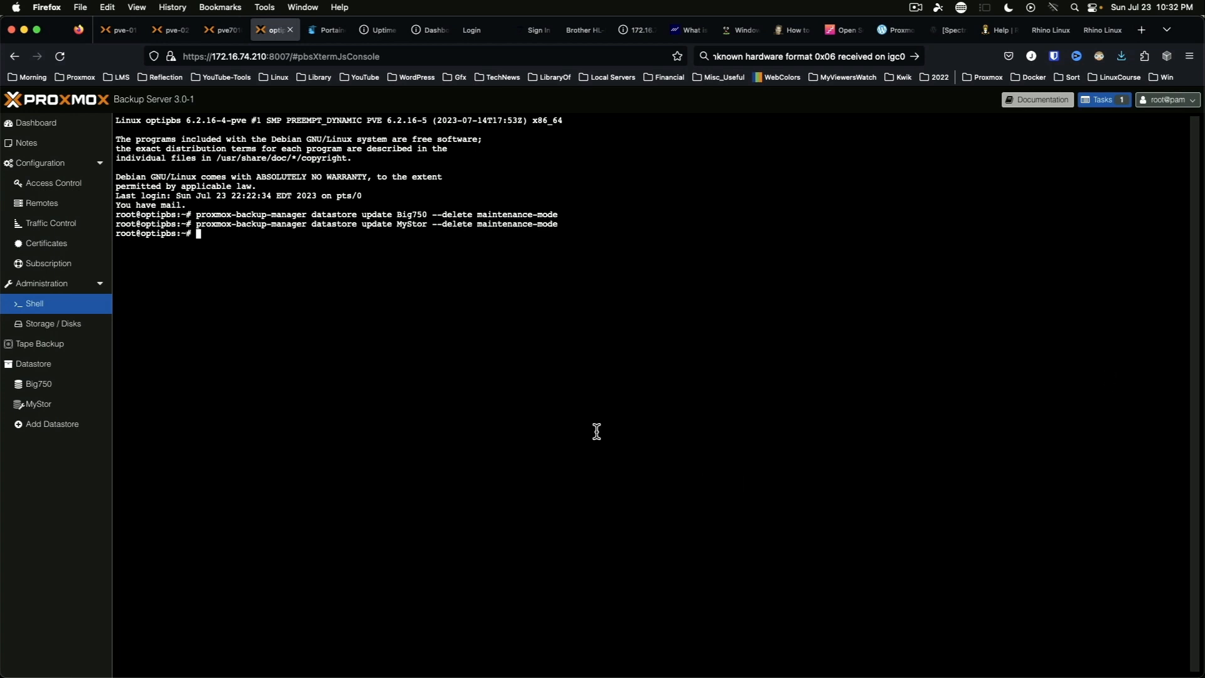
pyautogui.moveTo(307, 413)
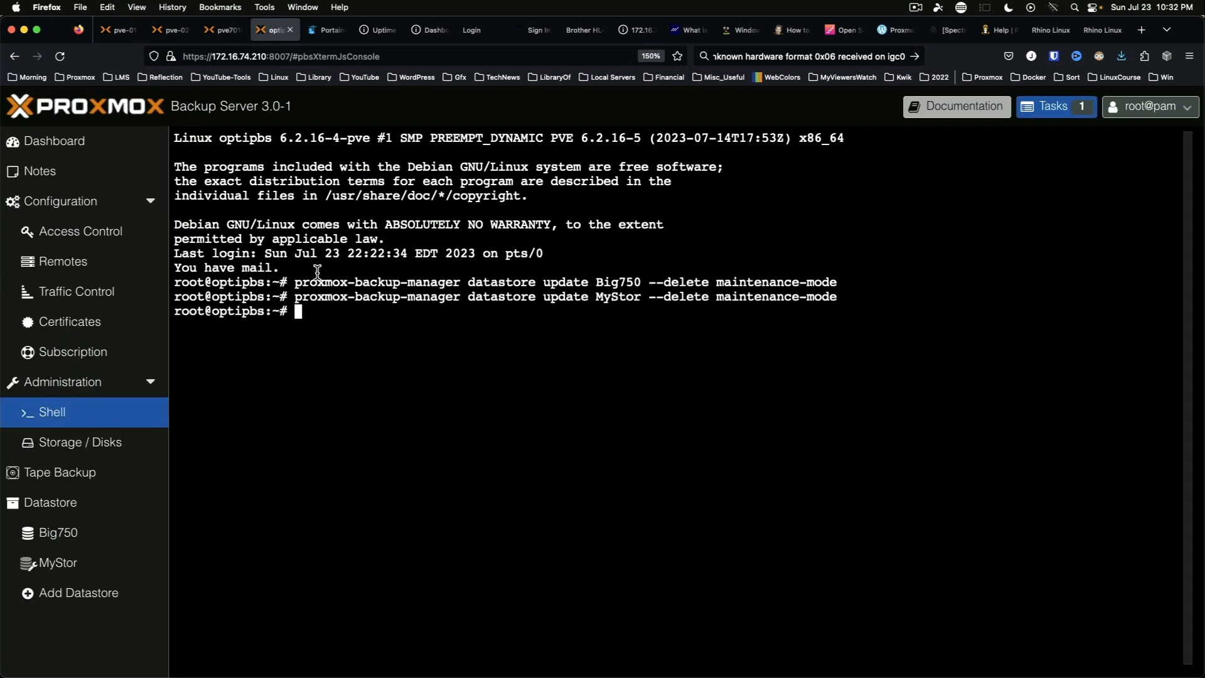
# Log out via the root@pam menu and sign back in as root to reload the 3.0-1 dashboard
pyautogui.click(53, 140)
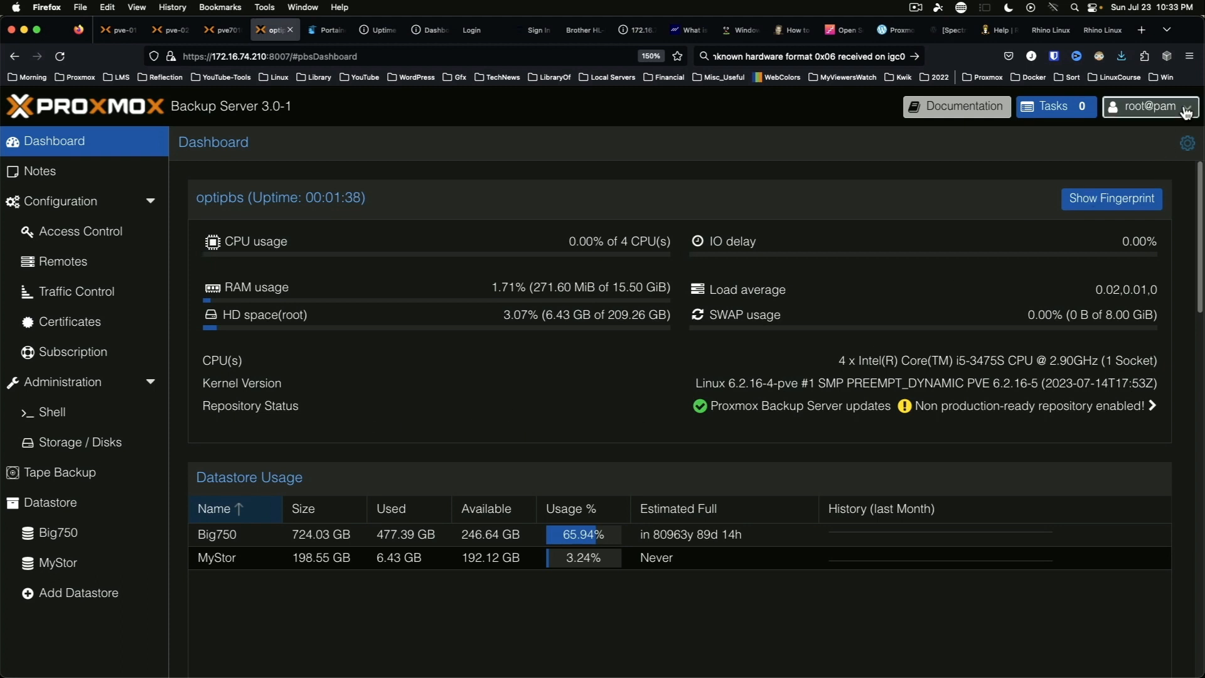
pyautogui.click(1186, 107)
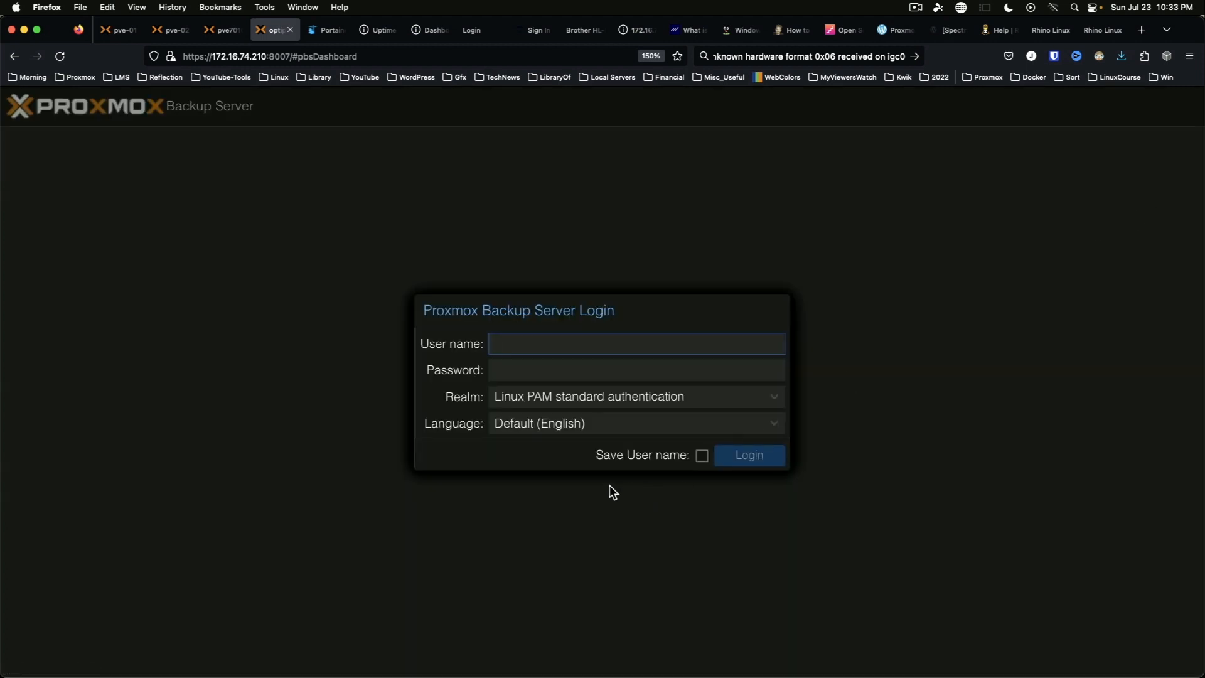
pyautogui.write('r')
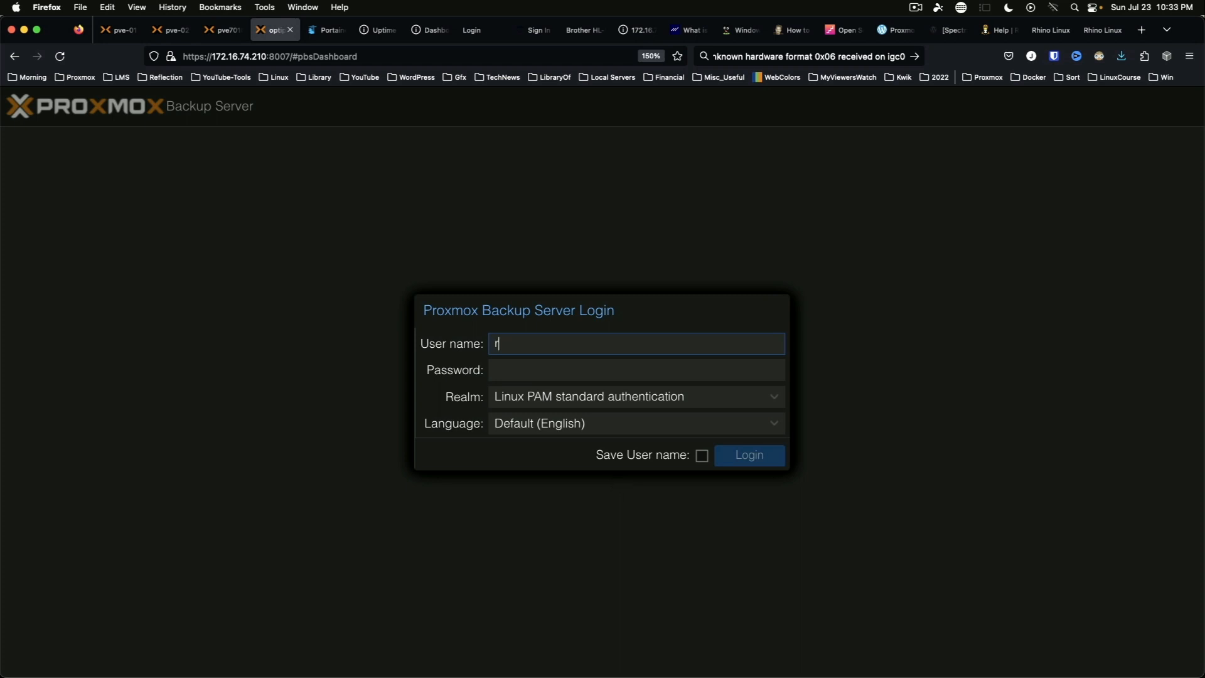
pyautogui.write('oot')
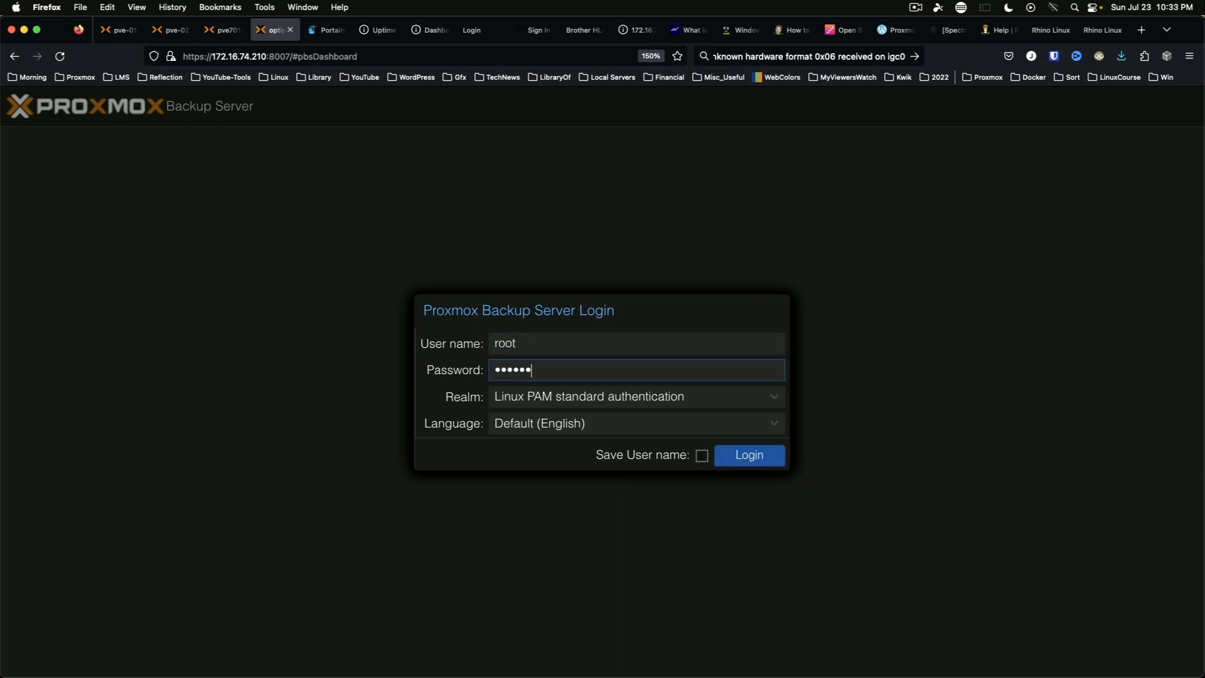
pyautogui.click(748, 455)
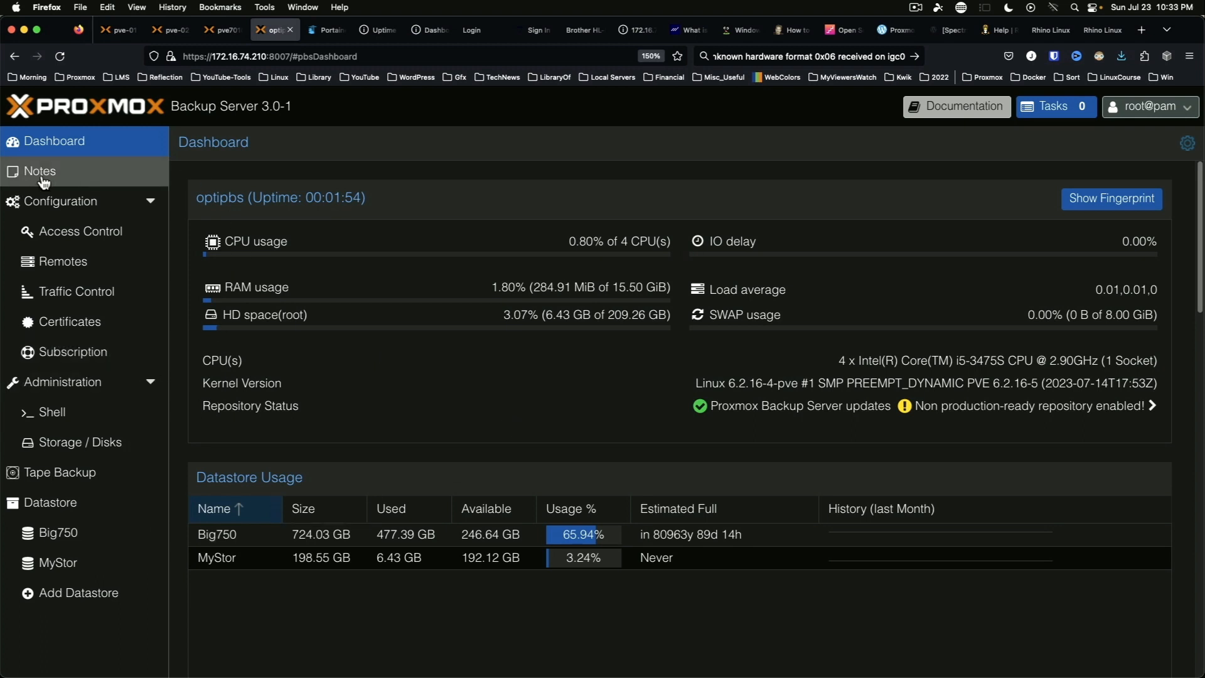
pyautogui.click(39, 170)
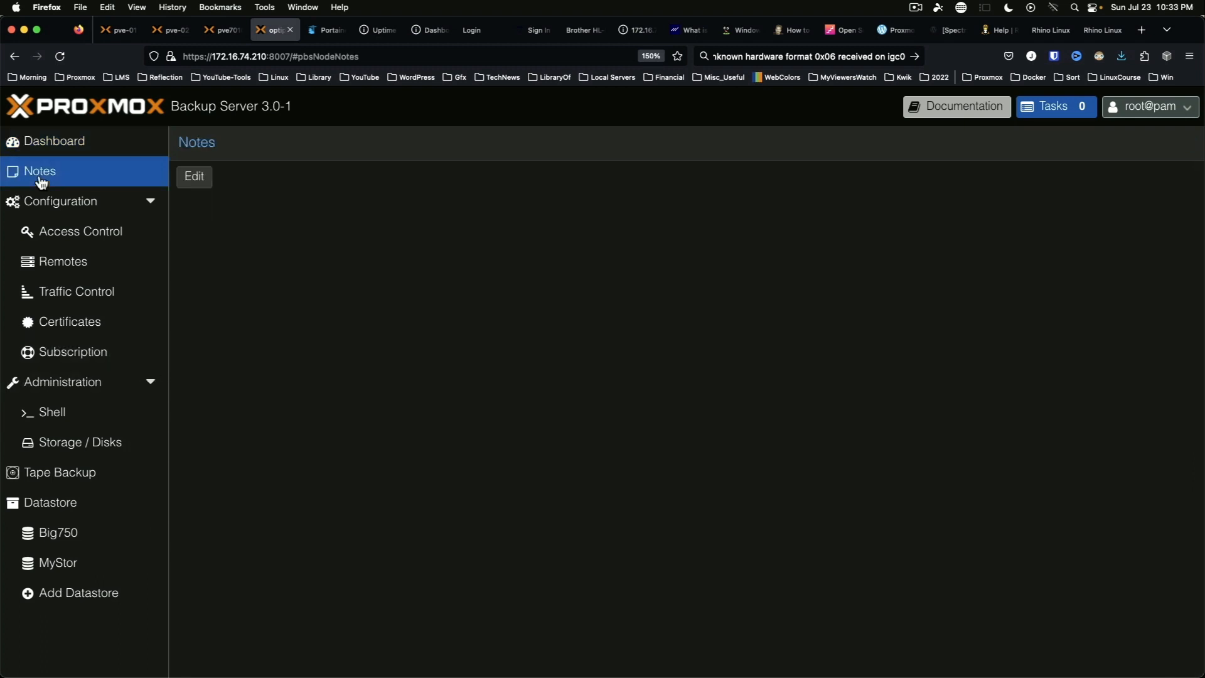
pyautogui.click(60, 201)
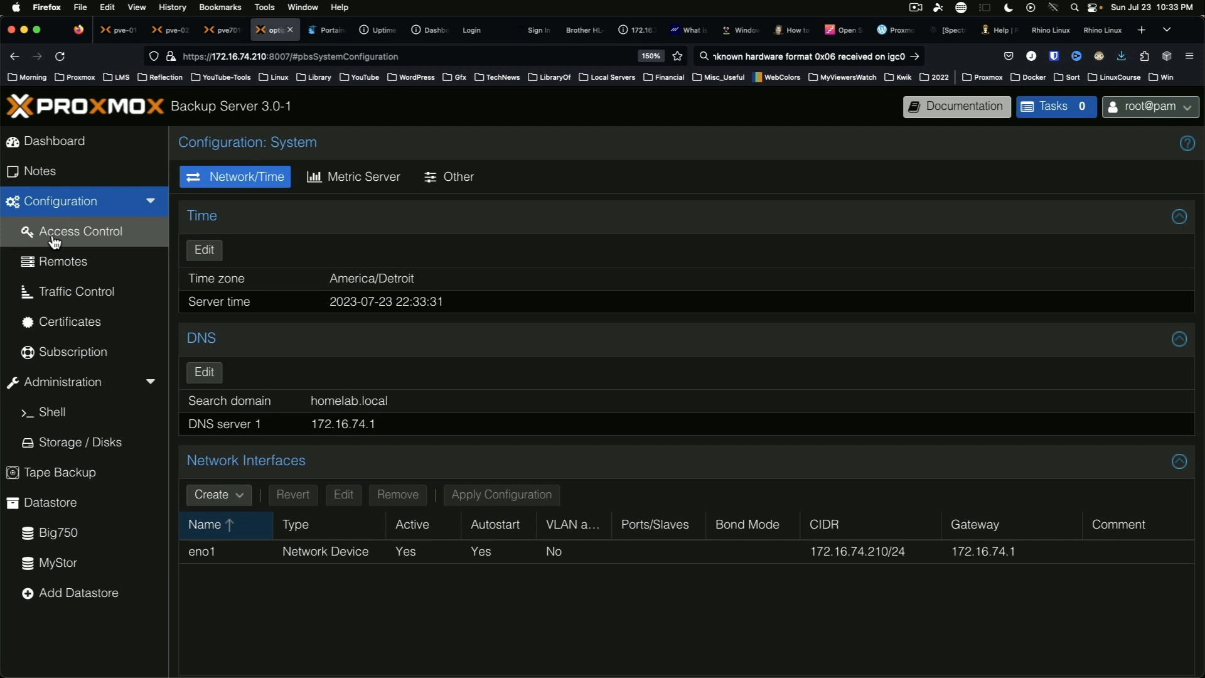
pyautogui.click(77, 231)
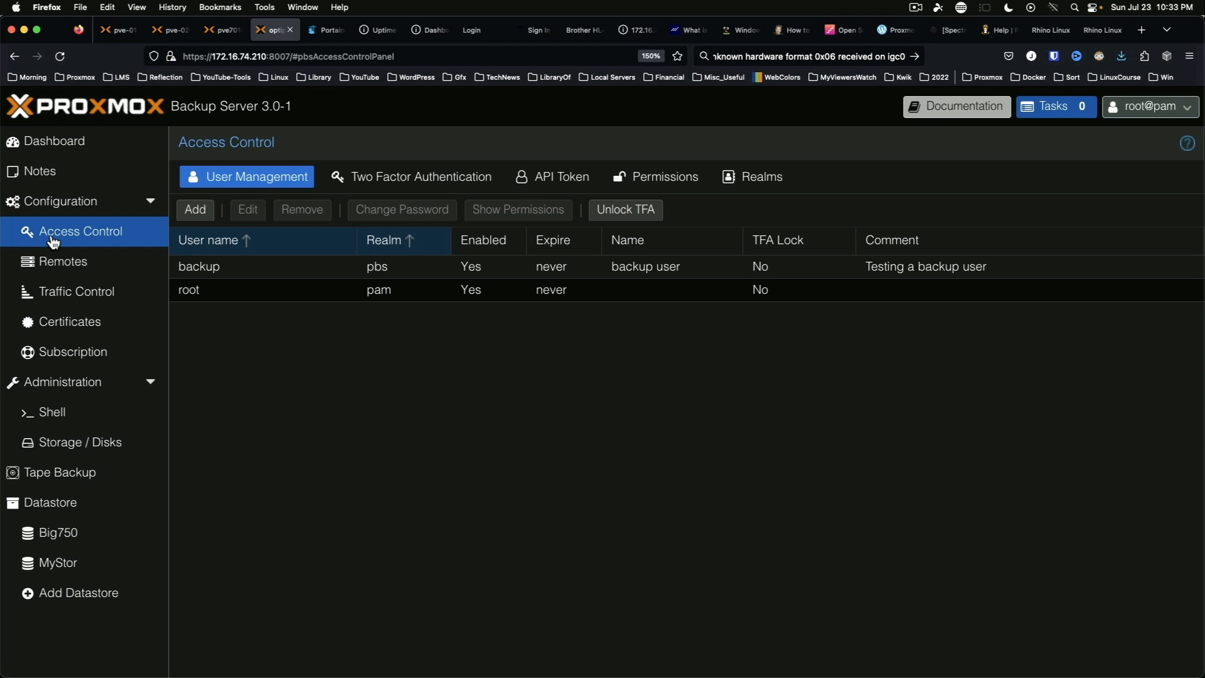
pyautogui.click(74, 292)
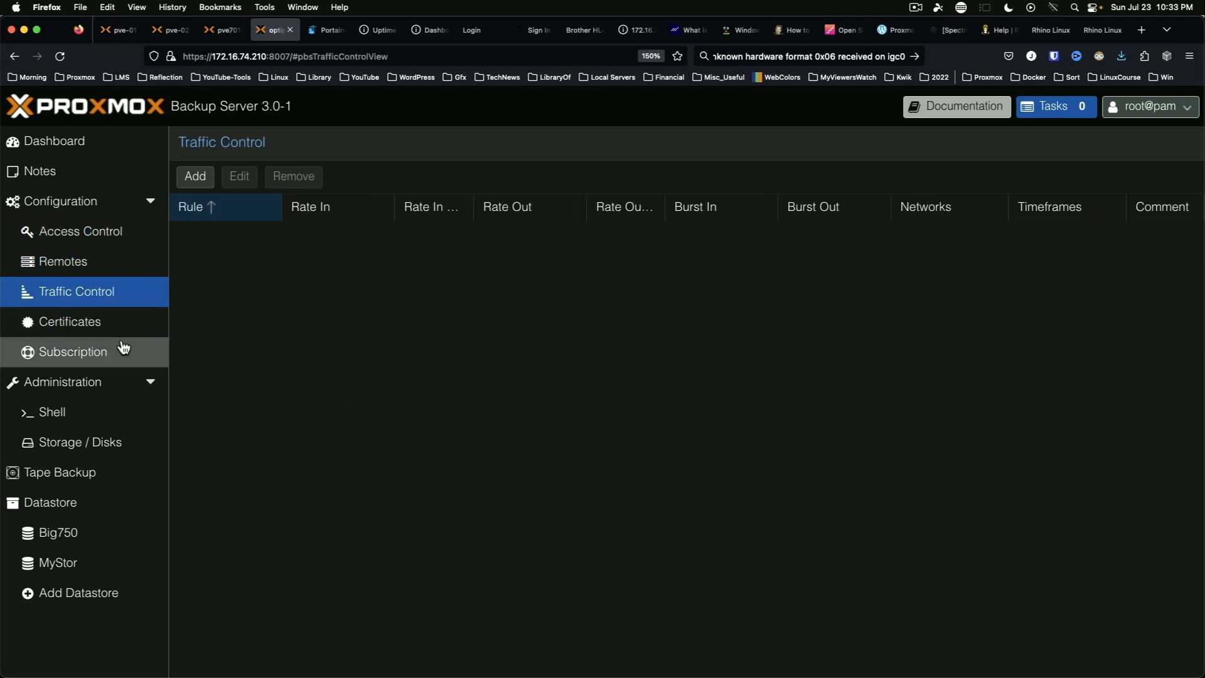
pyautogui.click(69, 321)
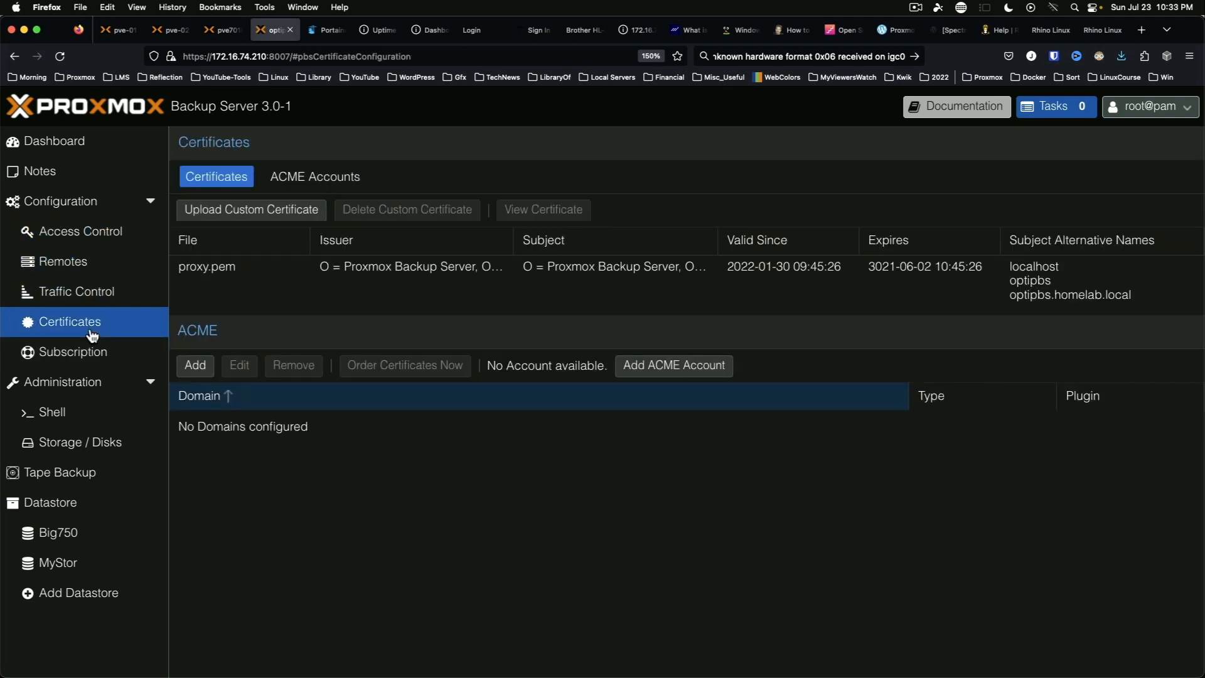
pyautogui.click(73, 352)
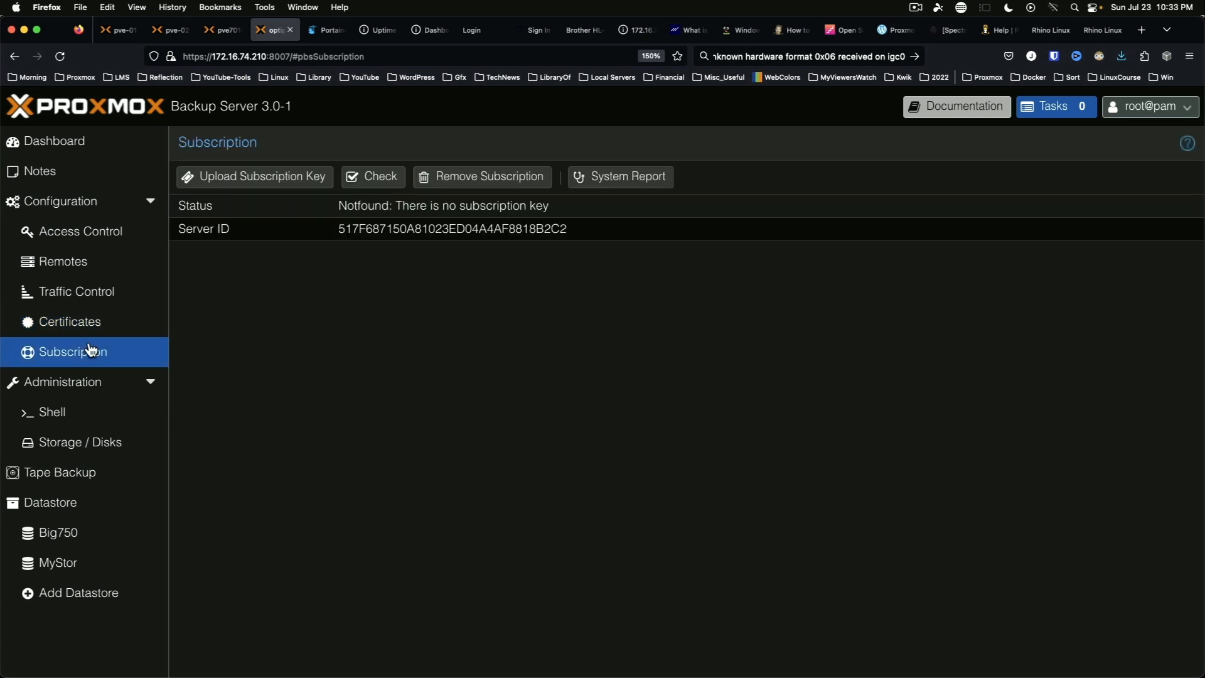
pyautogui.click(52, 412)
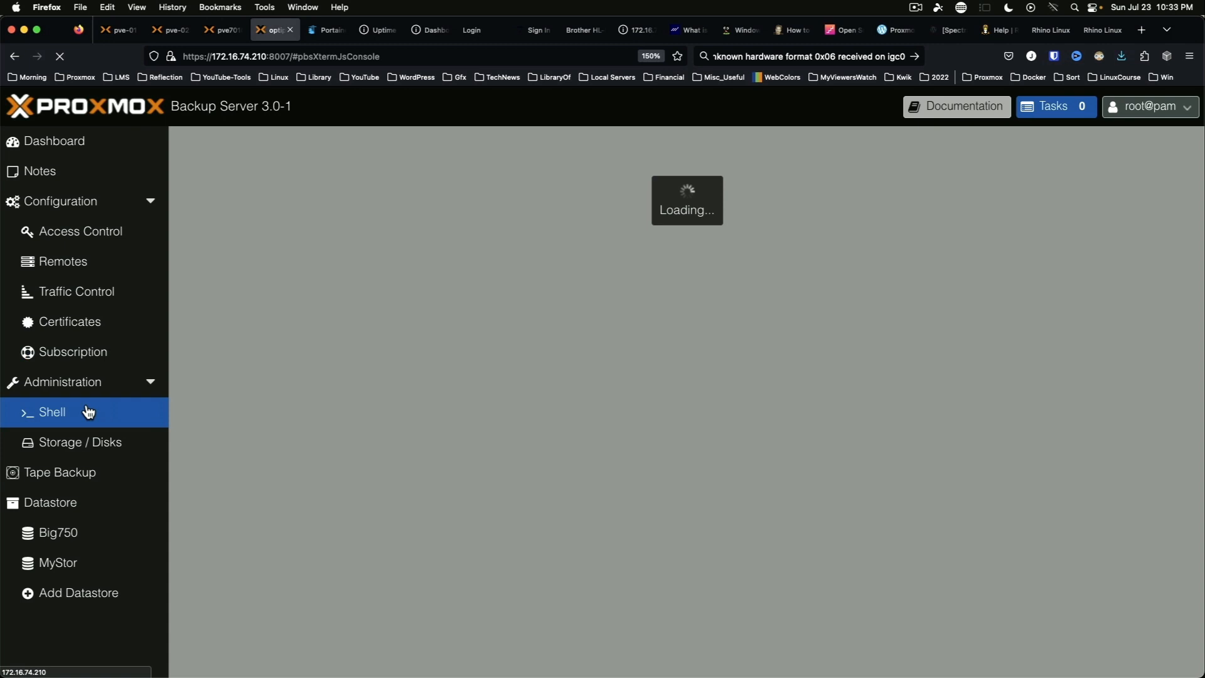
pyautogui.click(80, 442)
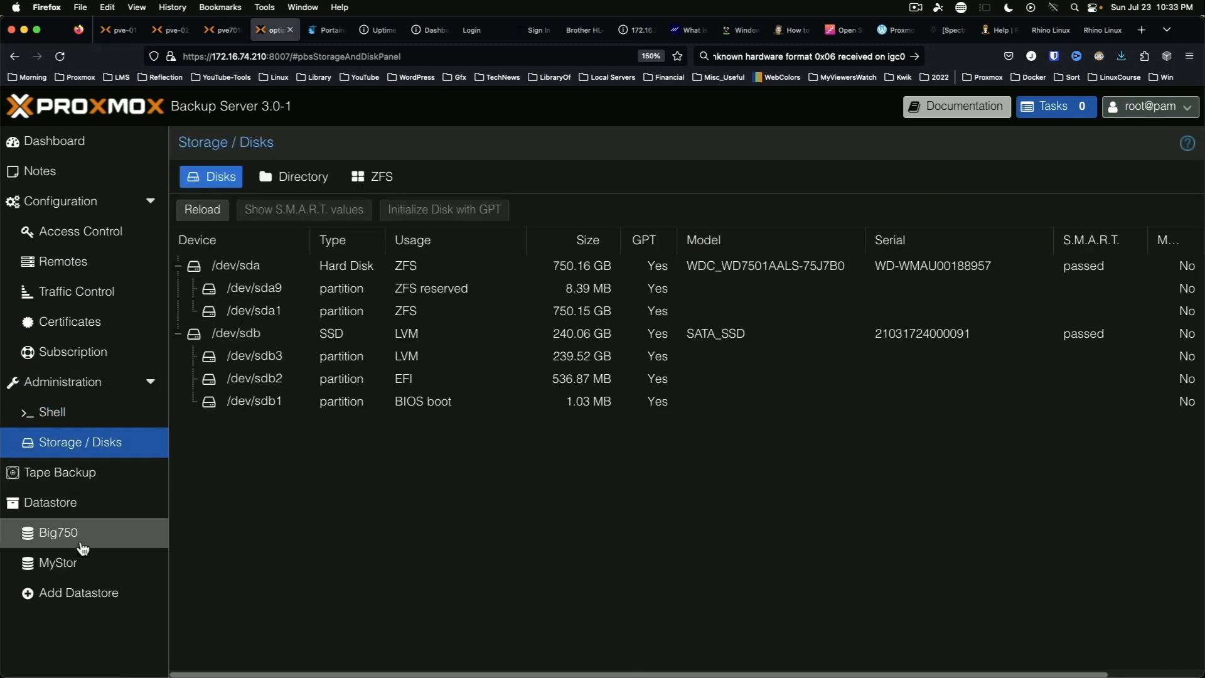
pyautogui.click(57, 532)
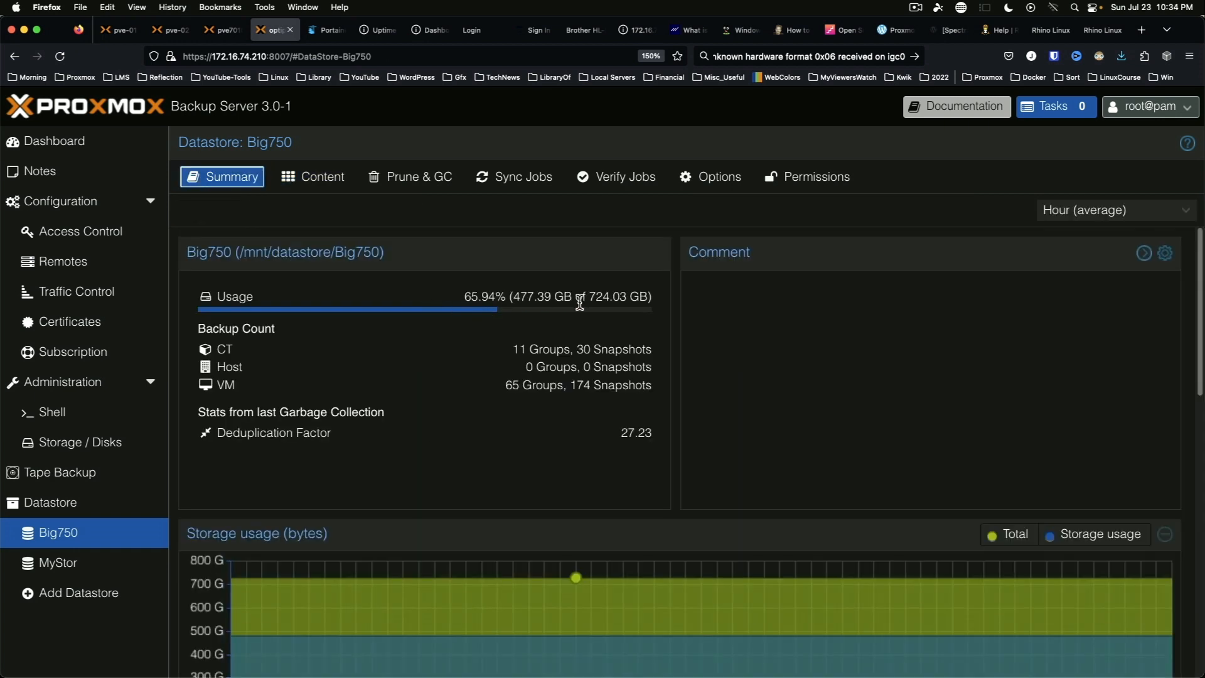
pyautogui.moveTo(587, 325)
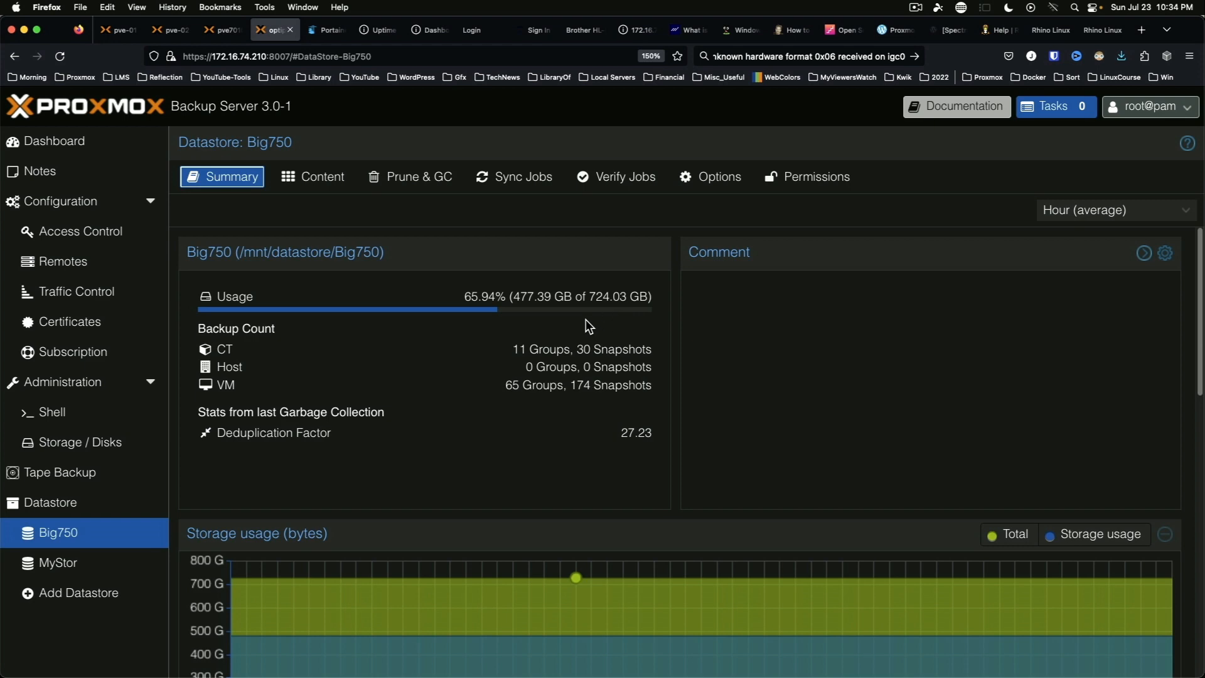
pyautogui.click(57, 562)
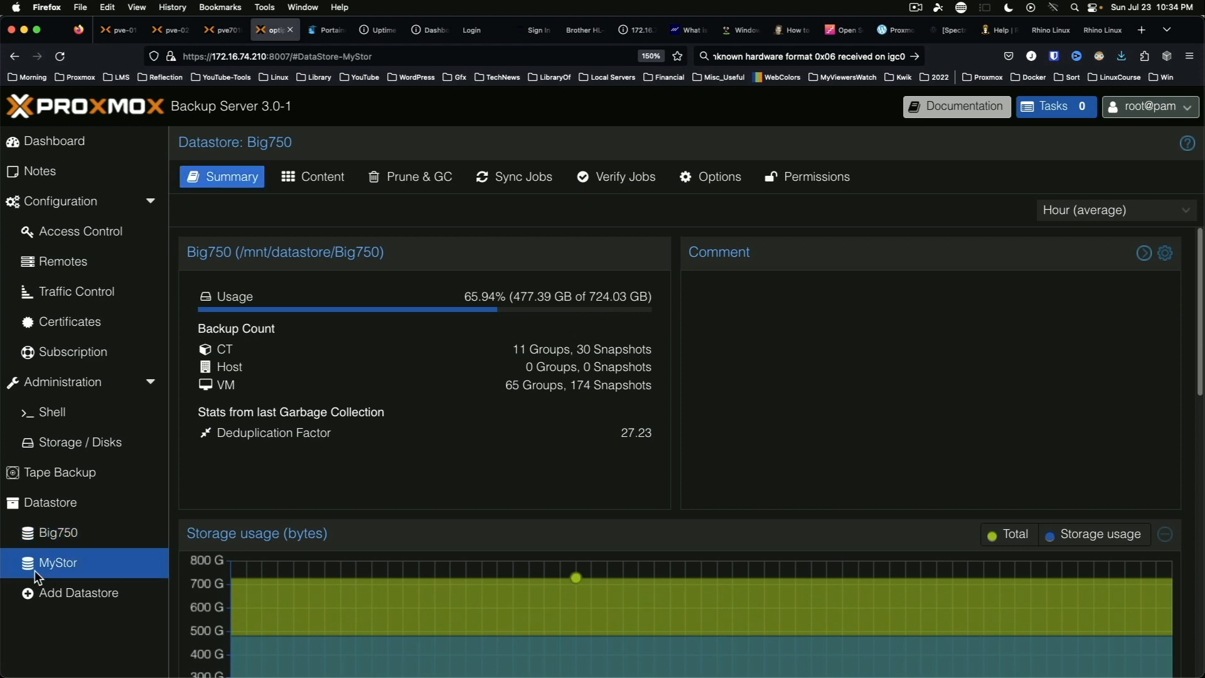
pyautogui.click(56, 562)
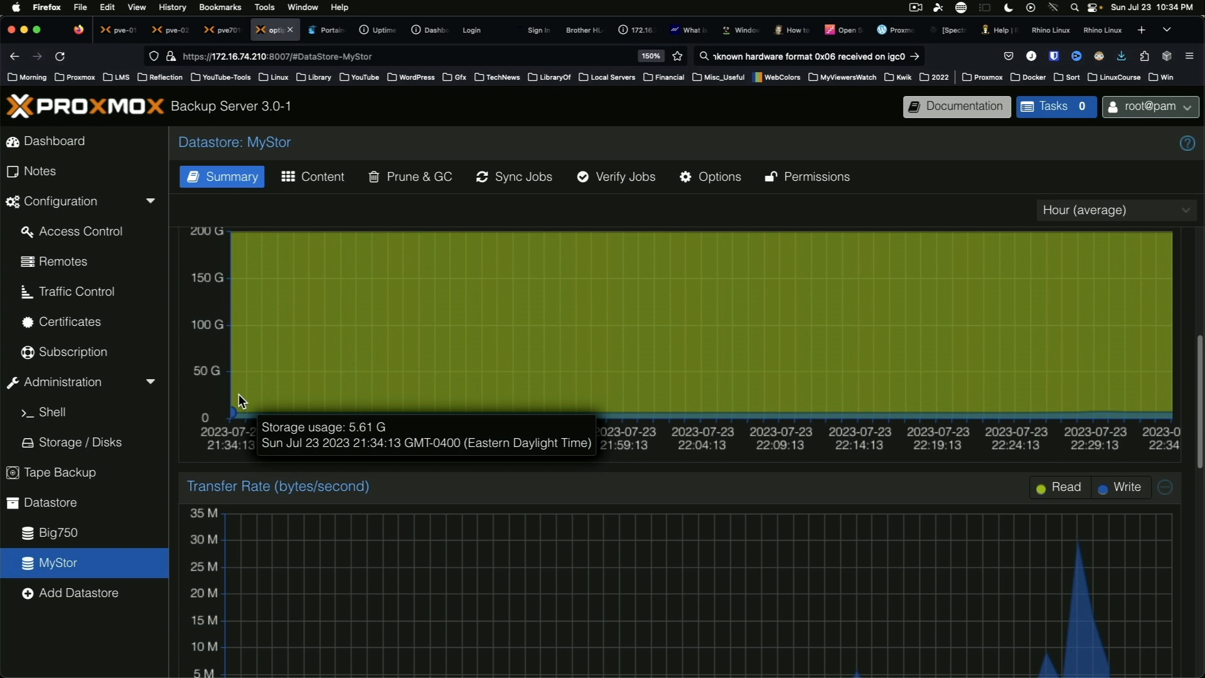
pyautogui.moveTo(66, 427)
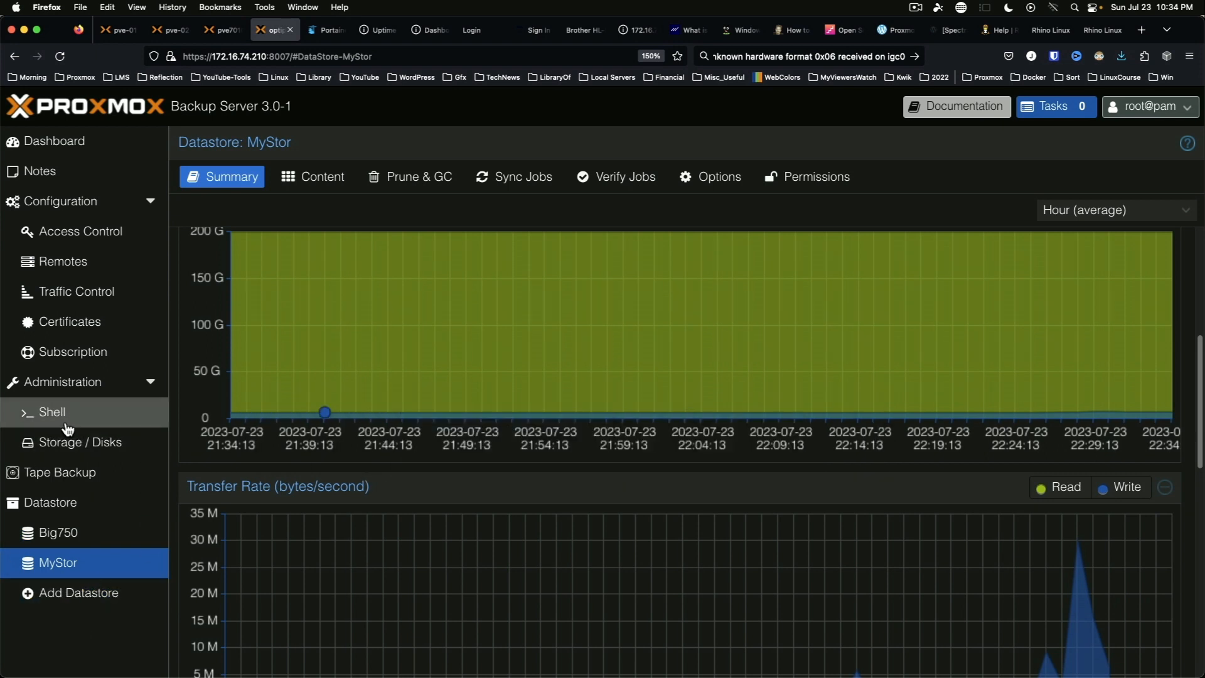
pyautogui.moveTo(988, 420)
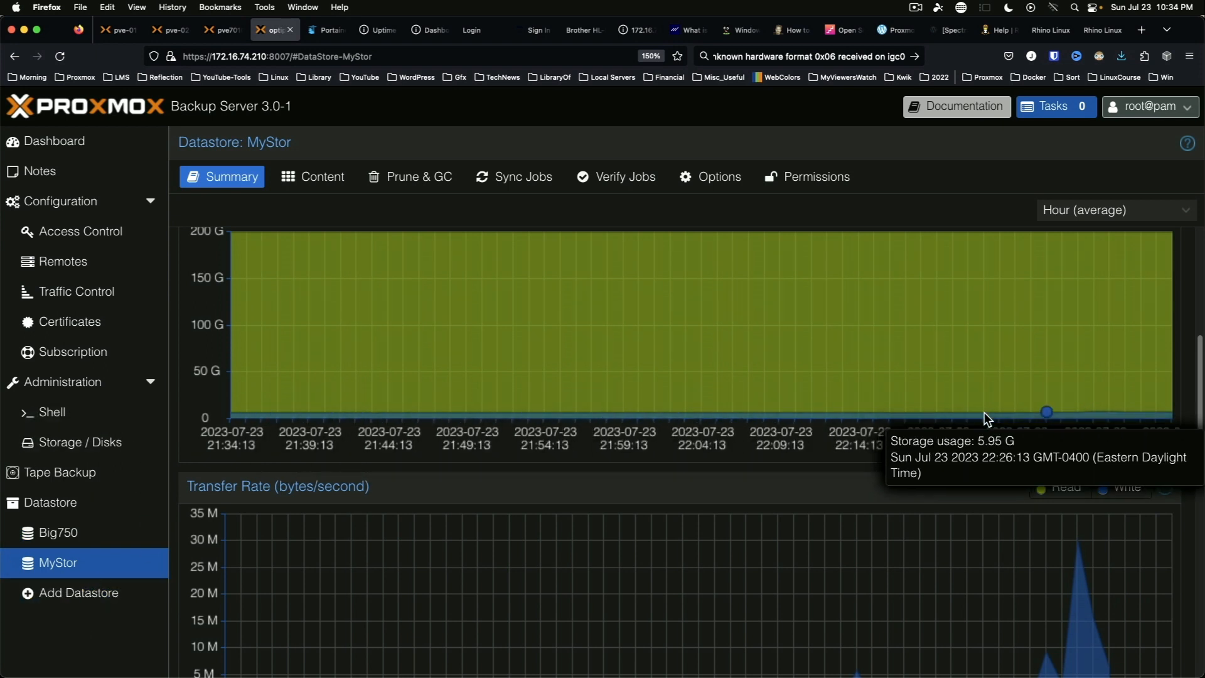
pyautogui.click(57, 532)
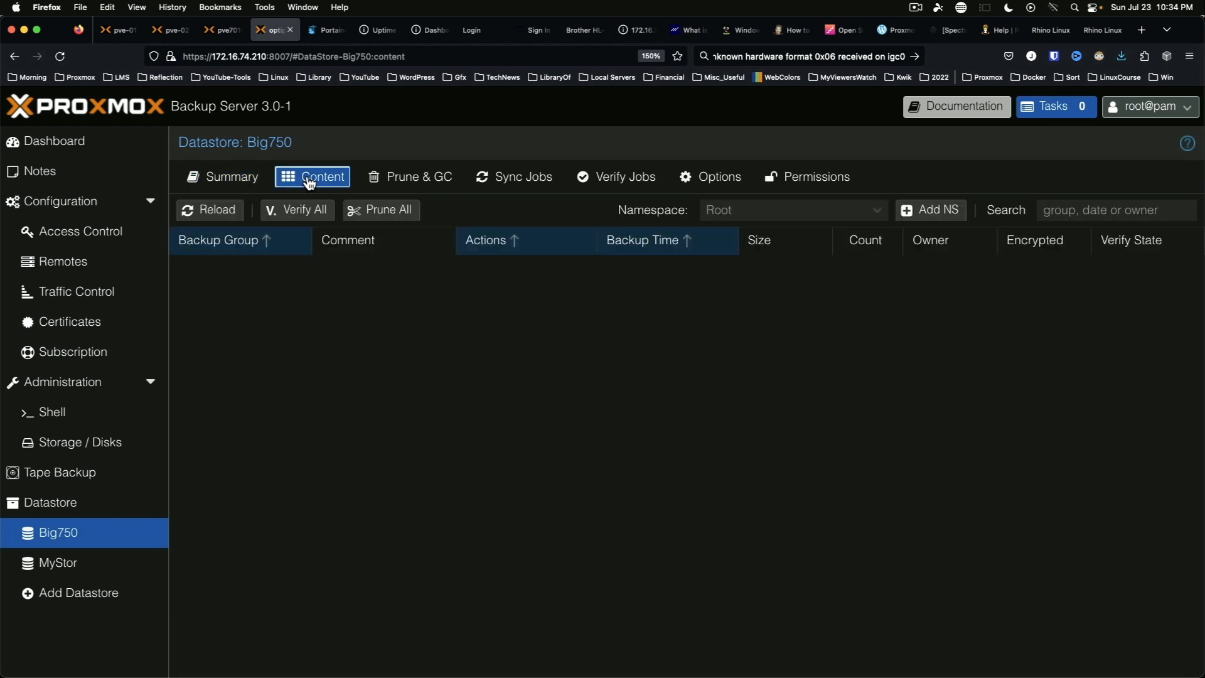
pyautogui.click(312, 175)
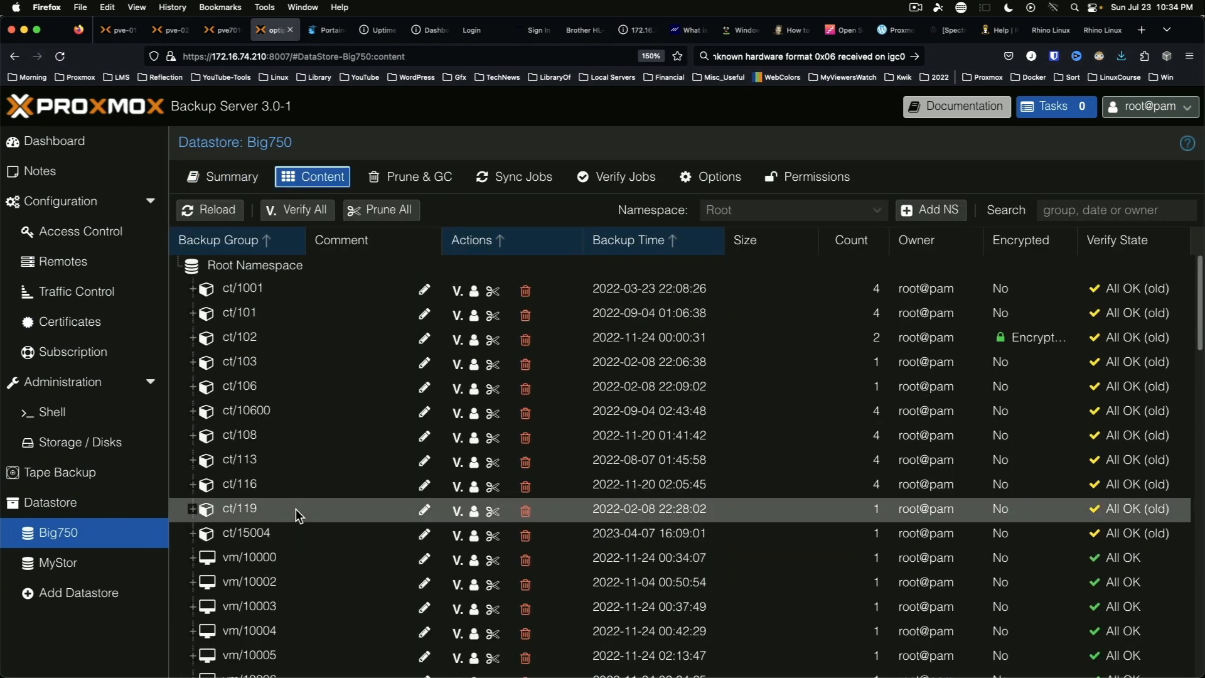
pyautogui.scroll(-3)
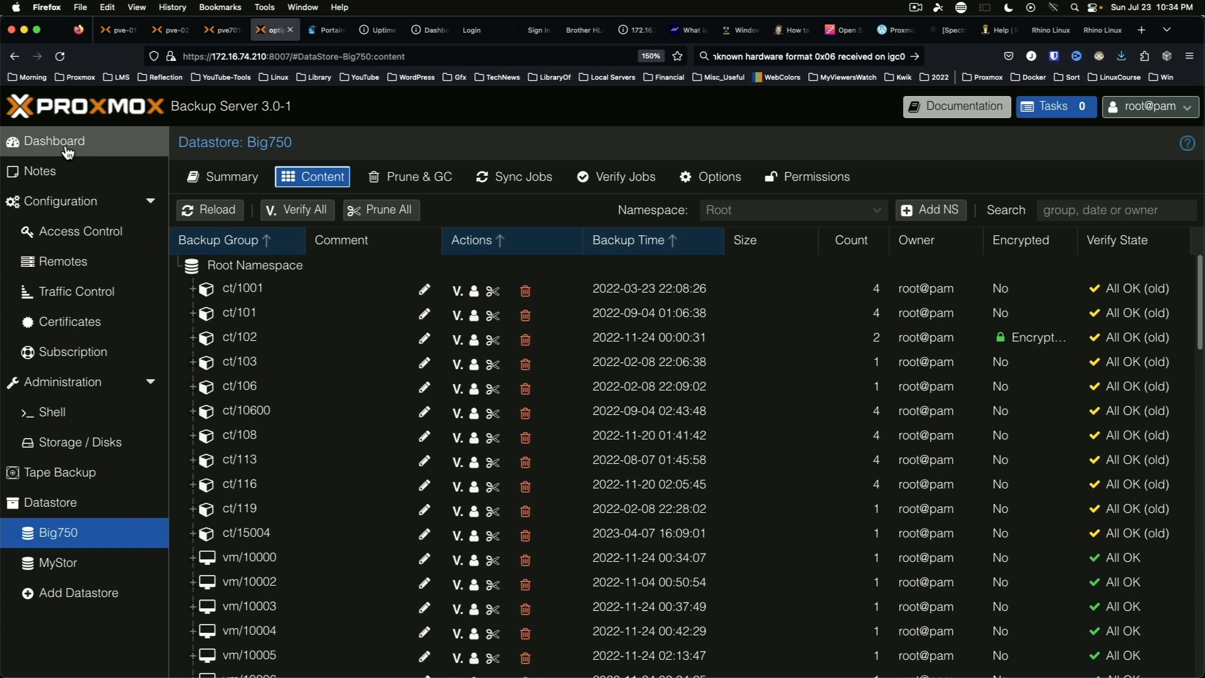
pyautogui.moveTo(61, 152)
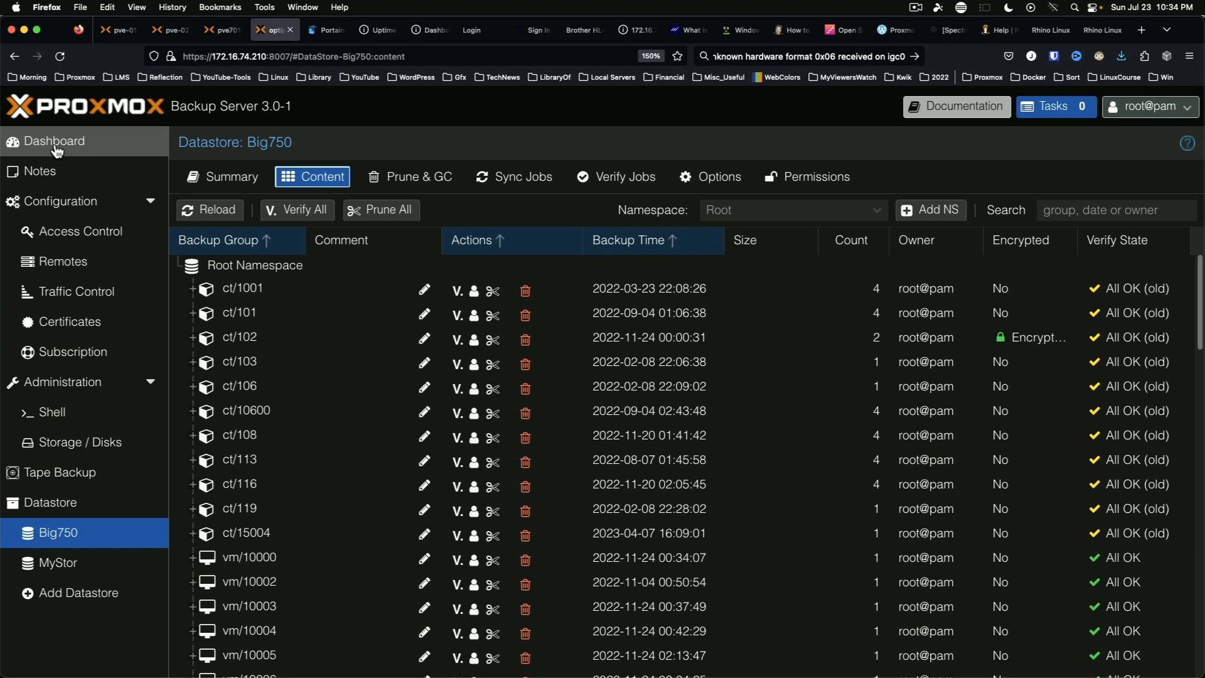
pyautogui.click(53, 141)
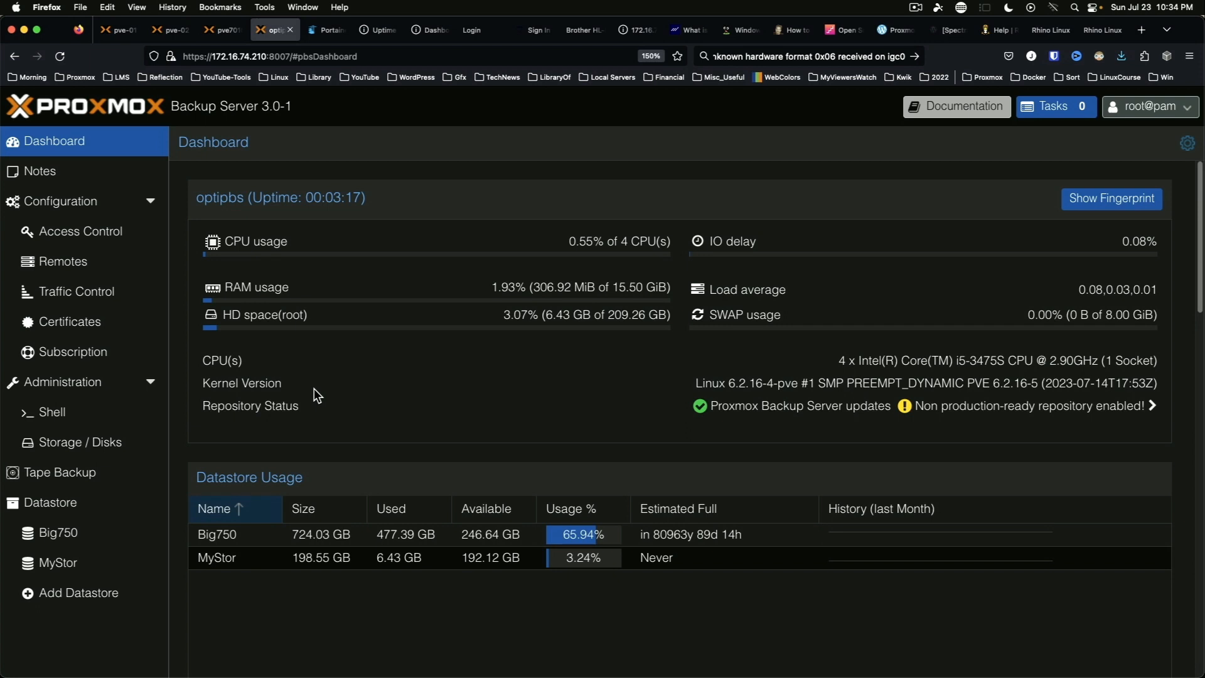
pyautogui.moveTo(326, 394)
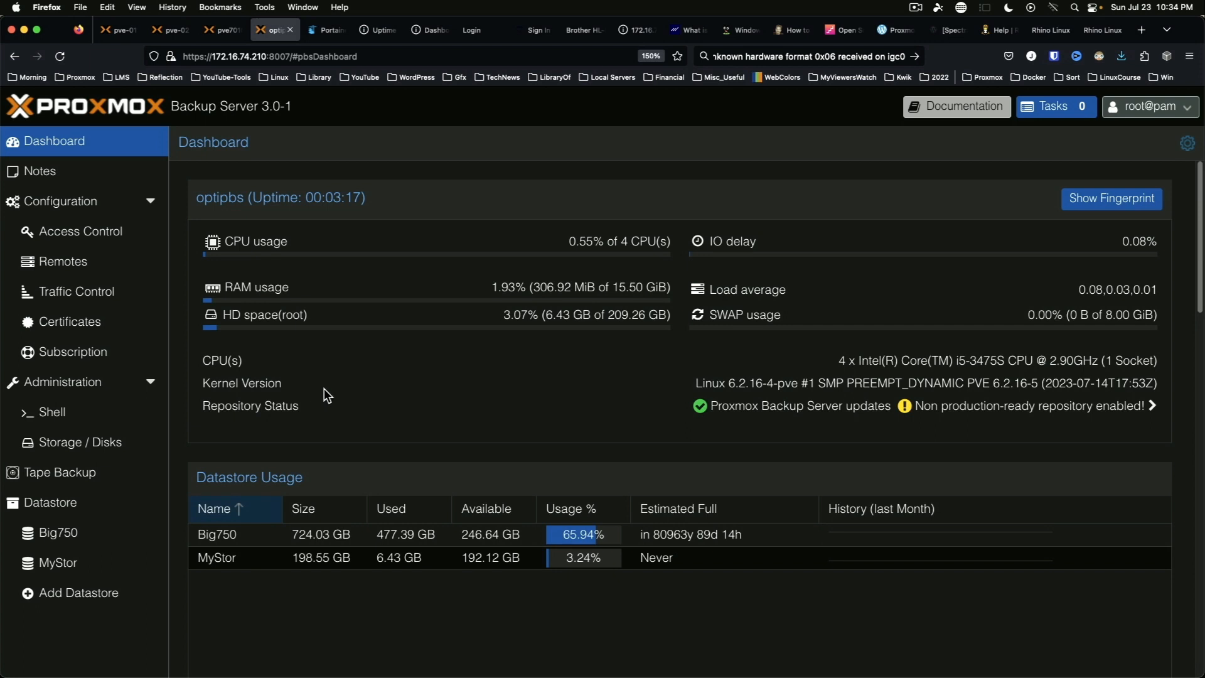